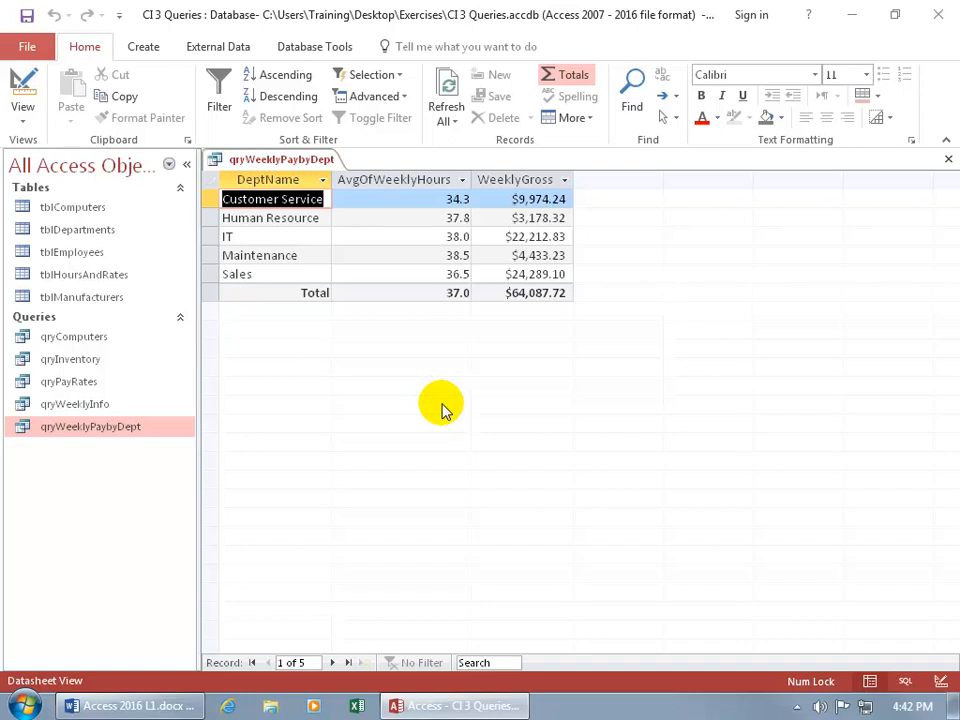
pyautogui.moveTo(350, 320)
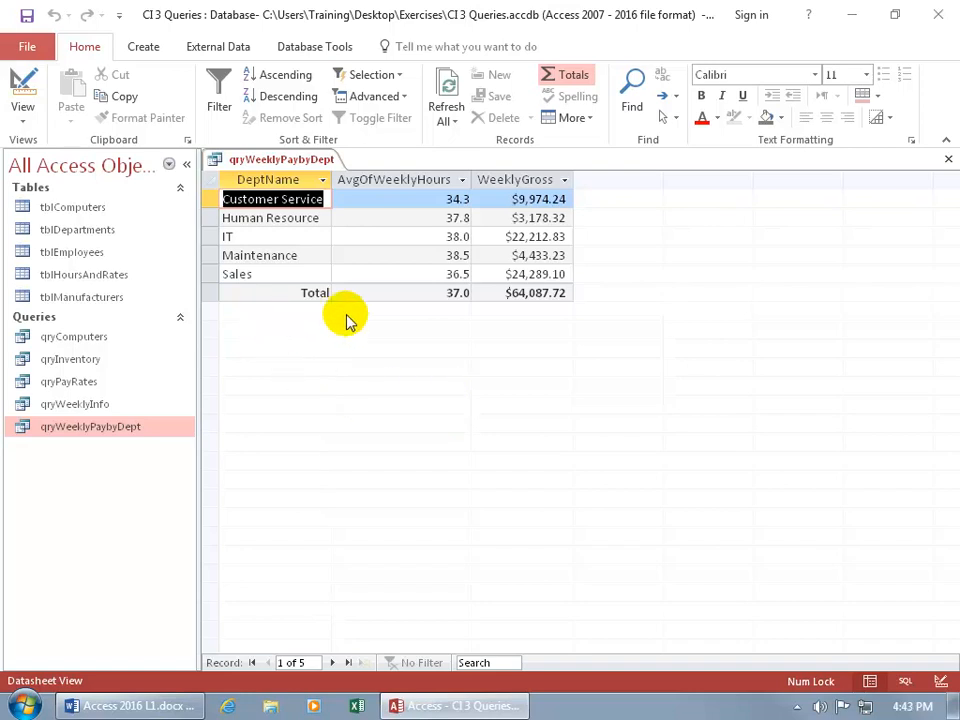
pyautogui.moveTo(378, 304)
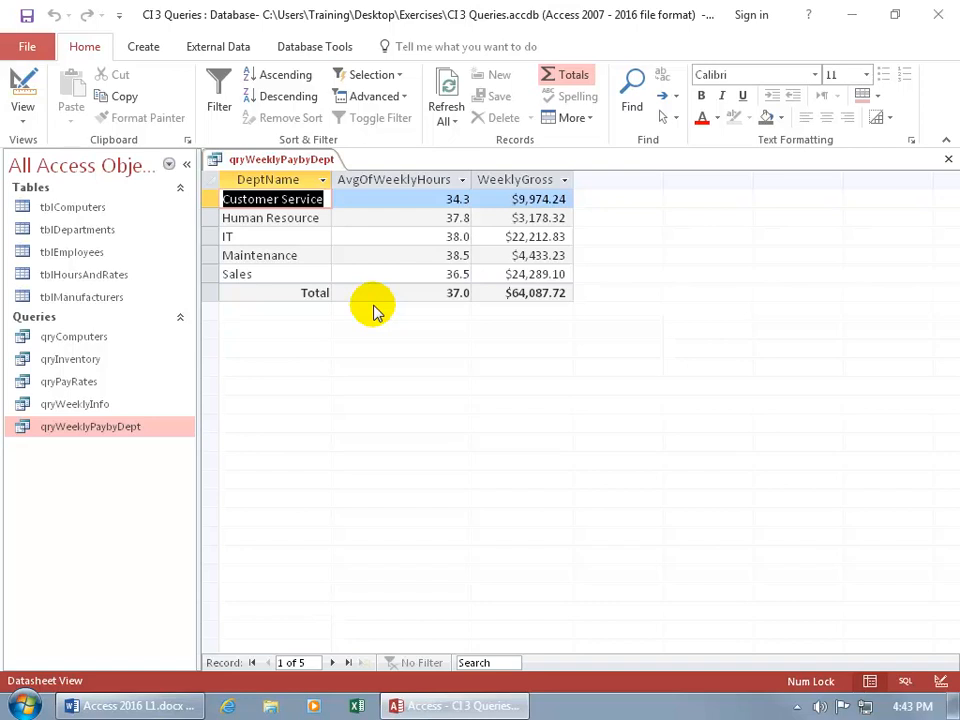
pyautogui.moveTo(244, 272)
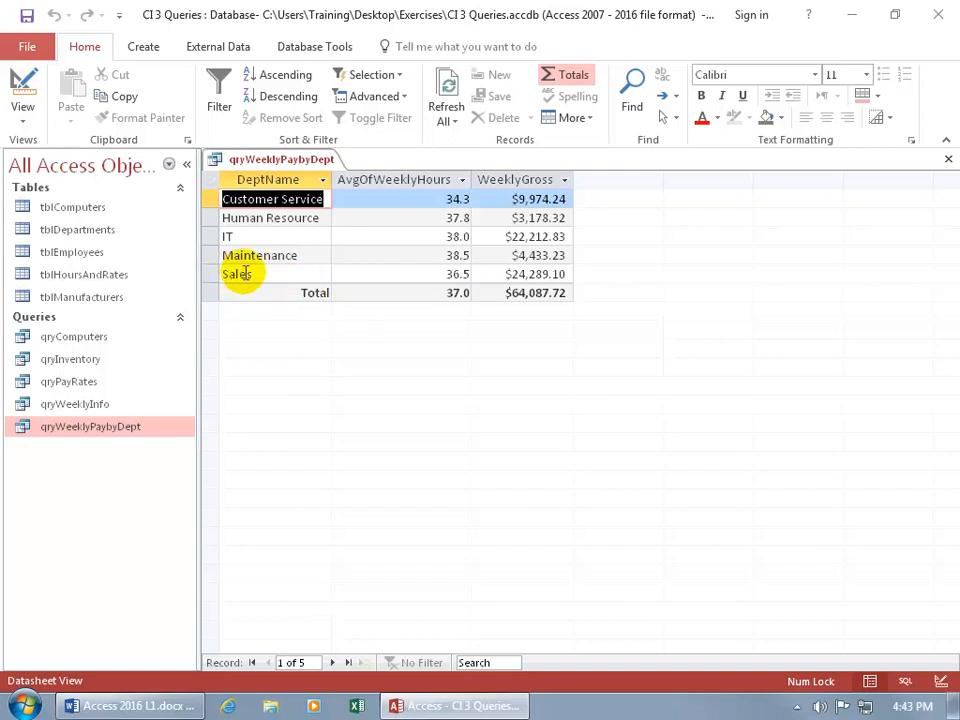
pyautogui.moveTo(268, 236)
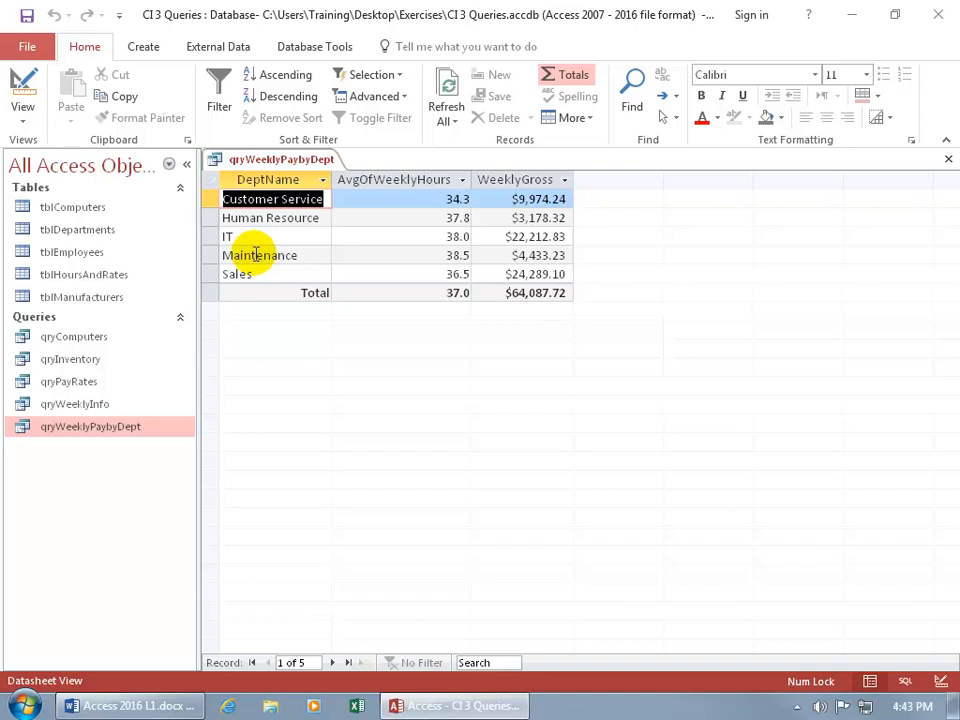
pyautogui.moveTo(232, 236)
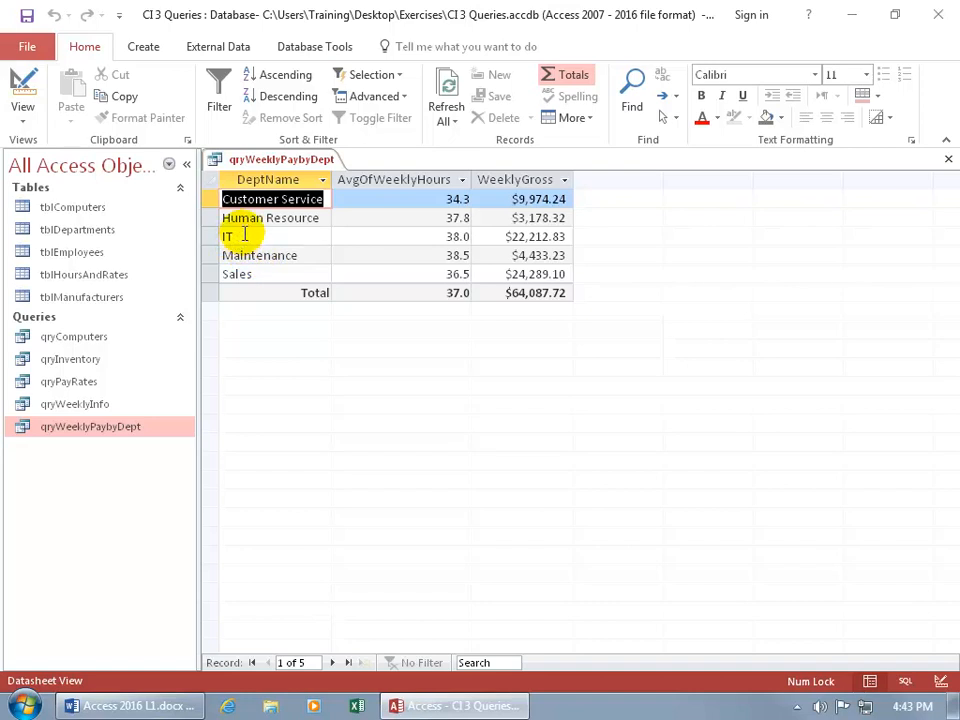
pyautogui.moveTo(290, 256)
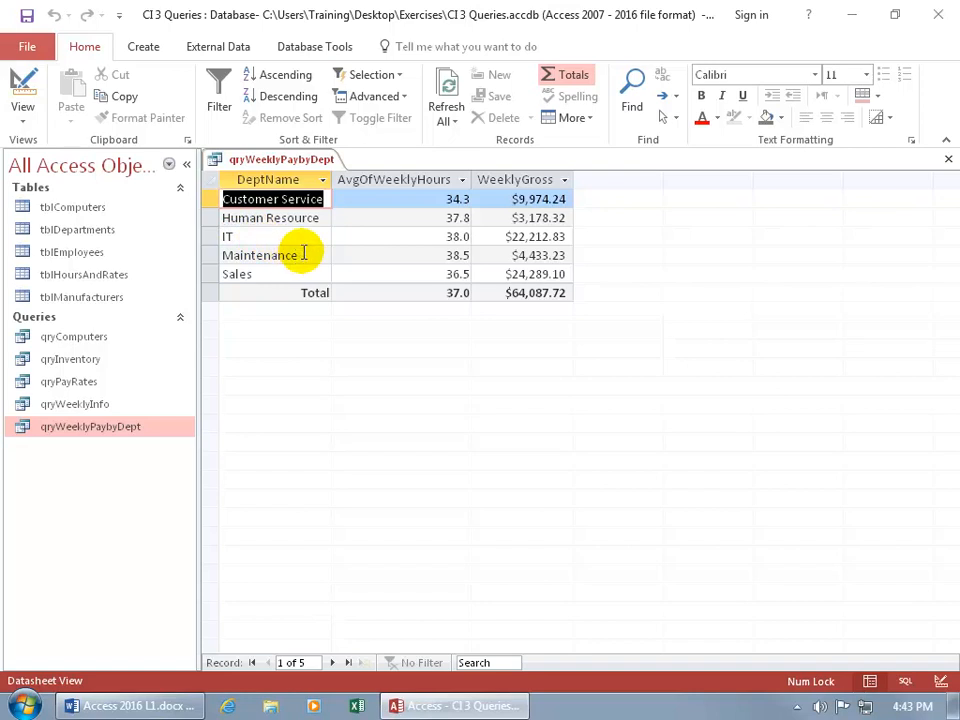
pyautogui.moveTo(368, 236)
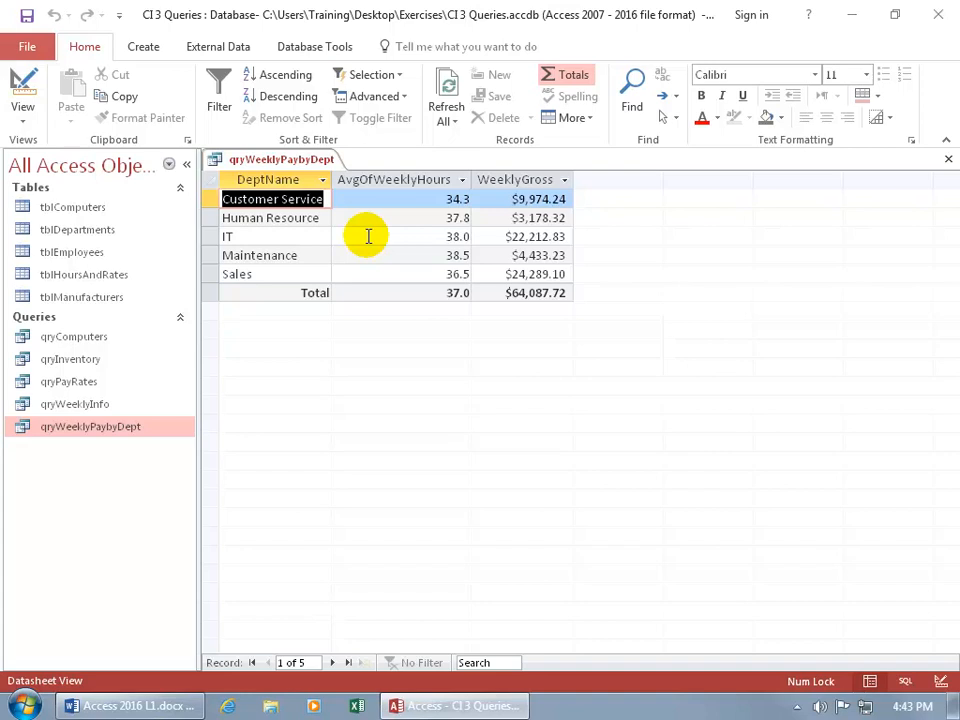
pyautogui.moveTo(504, 164)
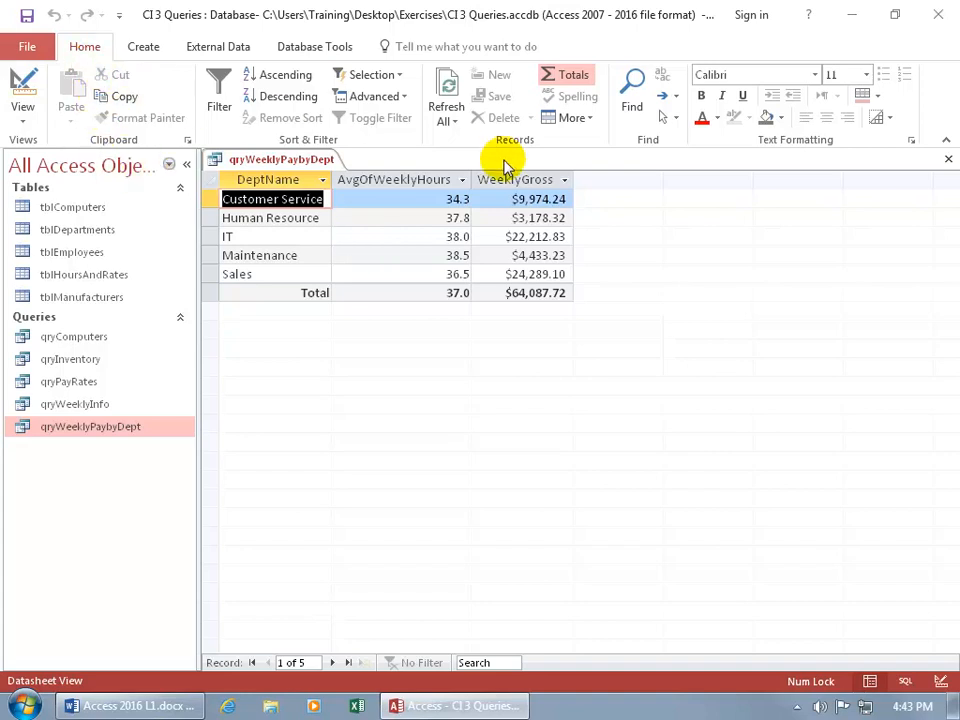
pyautogui.moveTo(808, 136)
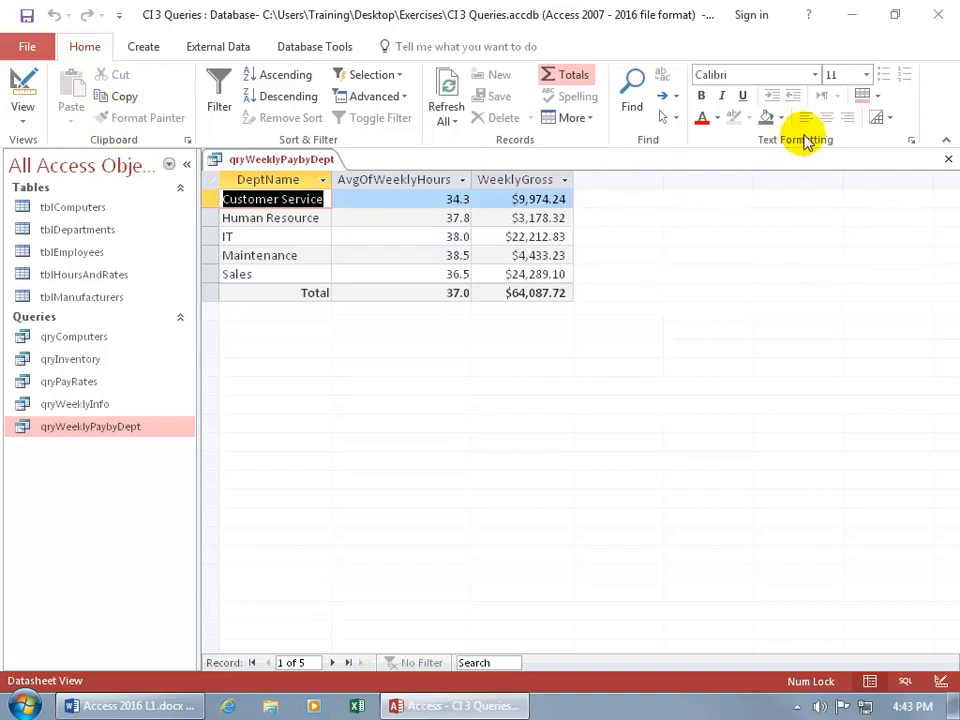
pyautogui.moveTo(880, 104)
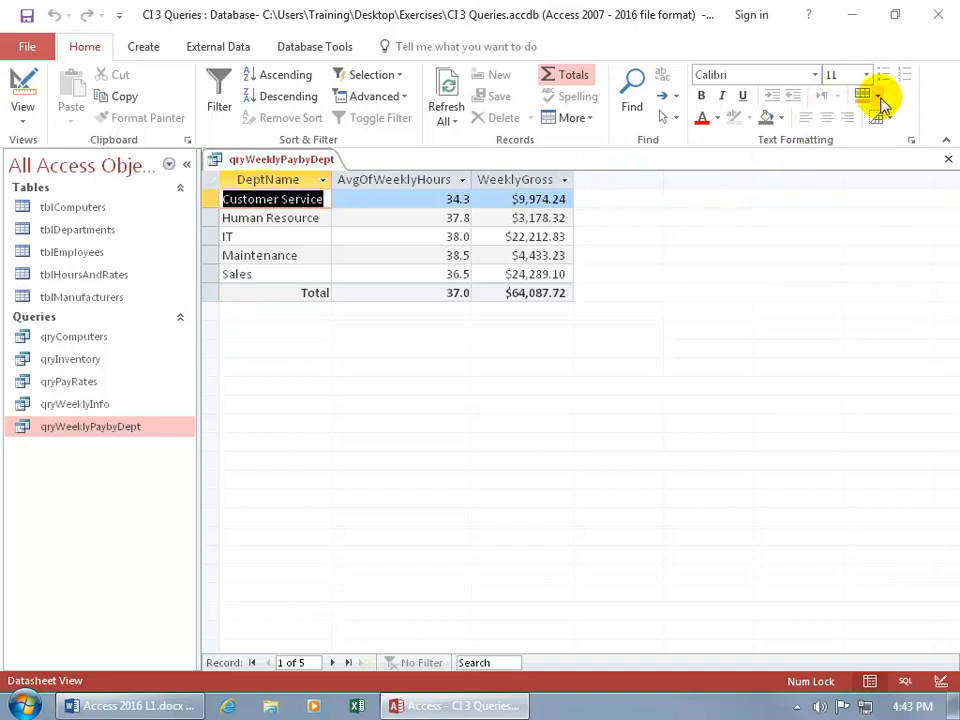
# Step: Bring up the Alternate Row Color palette for the weekly pay query datasheet
pyautogui.click(876, 96)
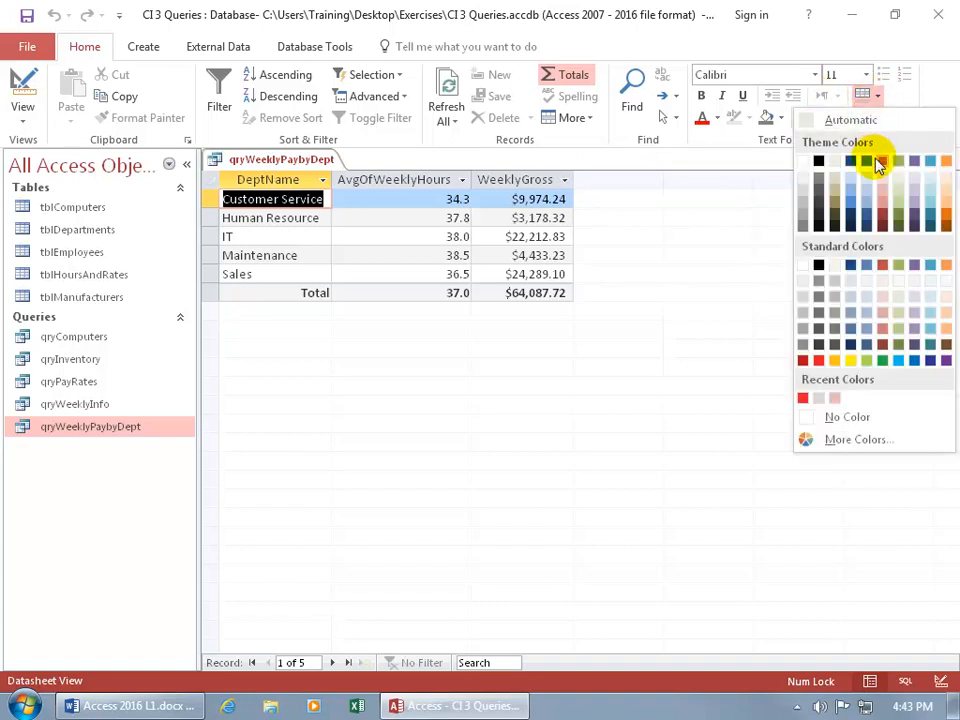
pyautogui.moveTo(884, 192)
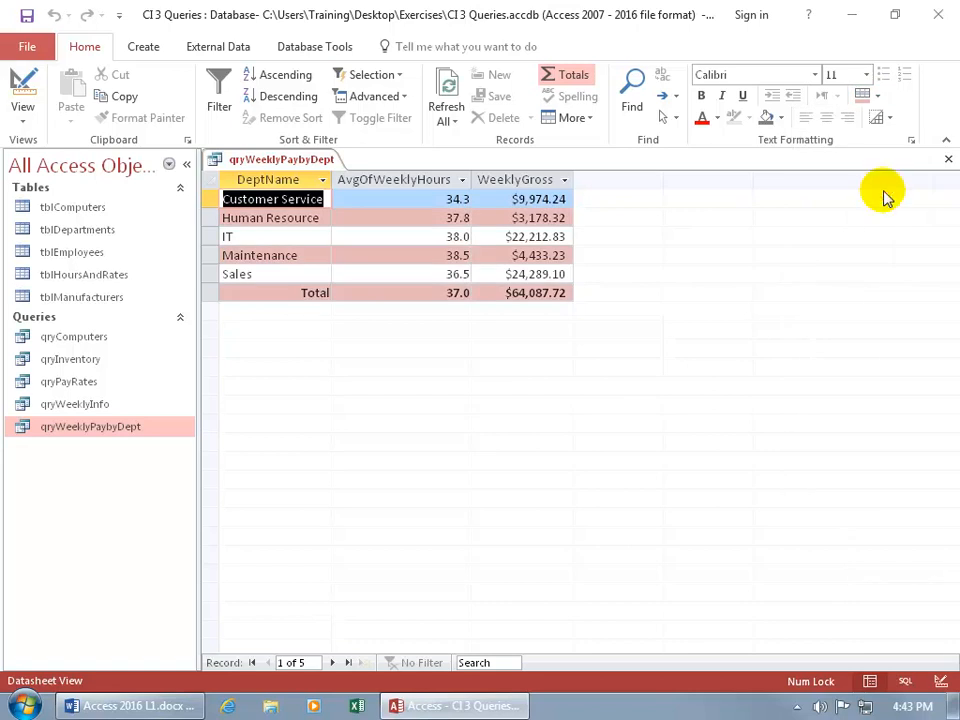
pyautogui.moveTo(620, 282)
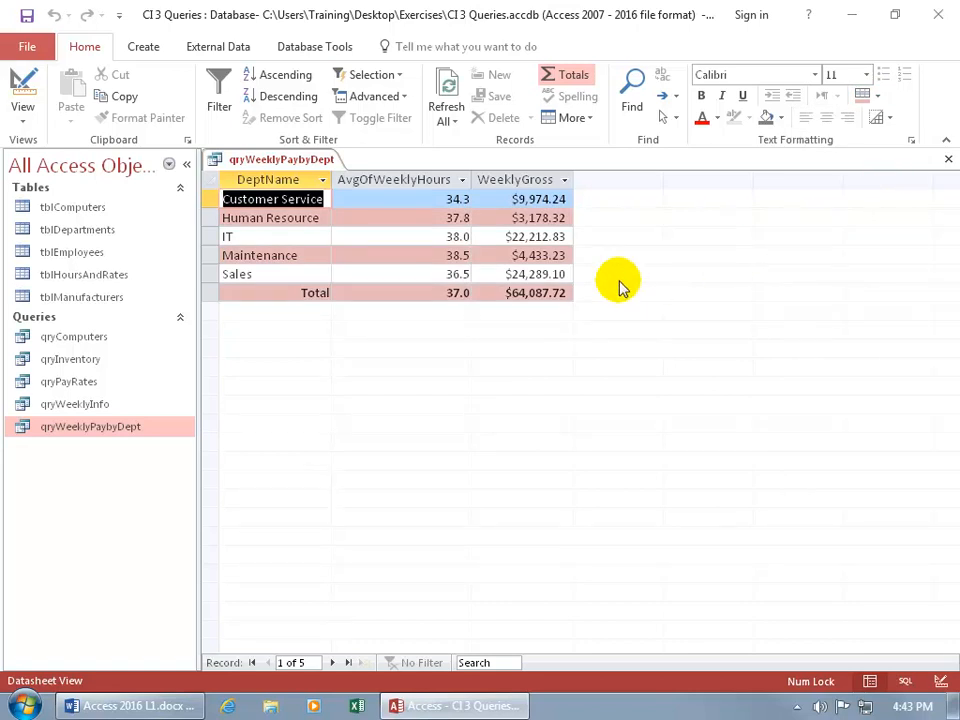
pyautogui.moveTo(600, 270)
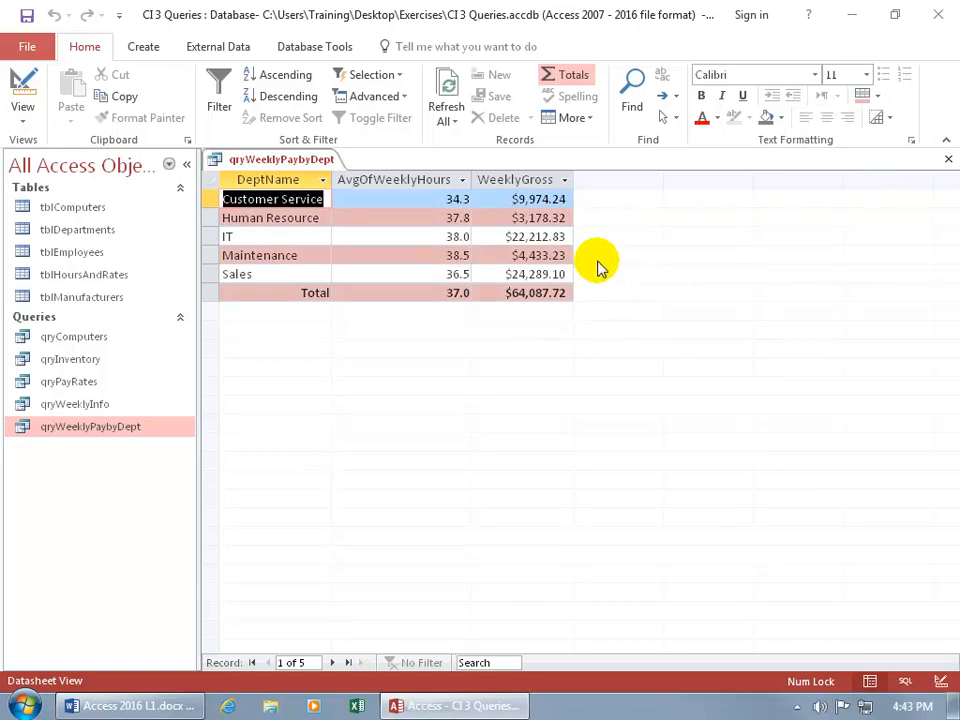
pyautogui.moveTo(744, 196)
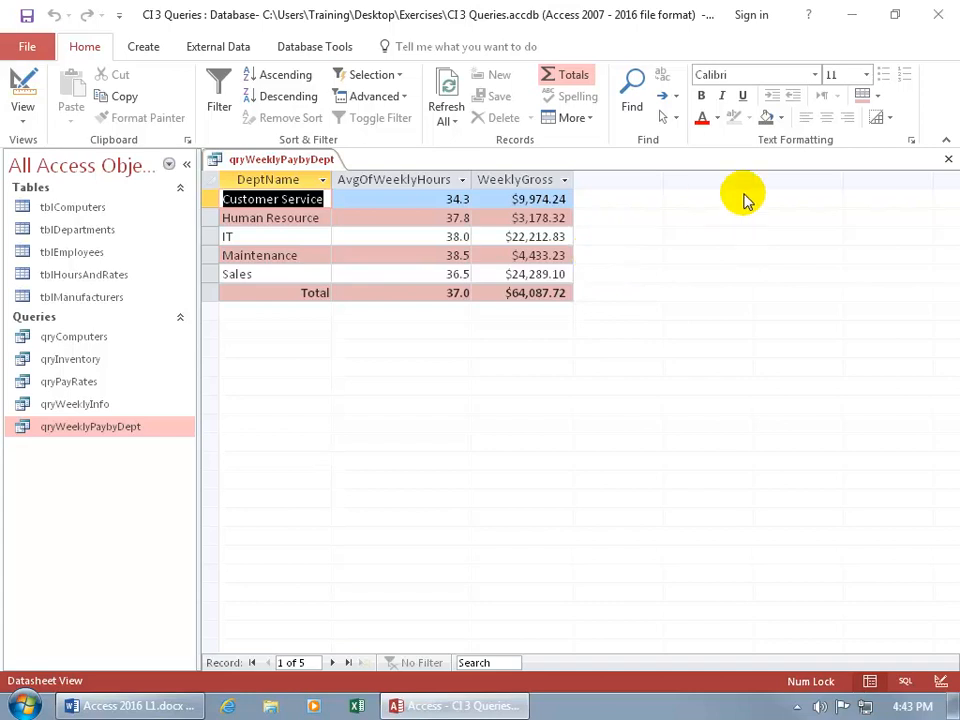
# Step: Dismiss the colour palette and set the datasheet font size to 14
pyautogui.click(880, 96)
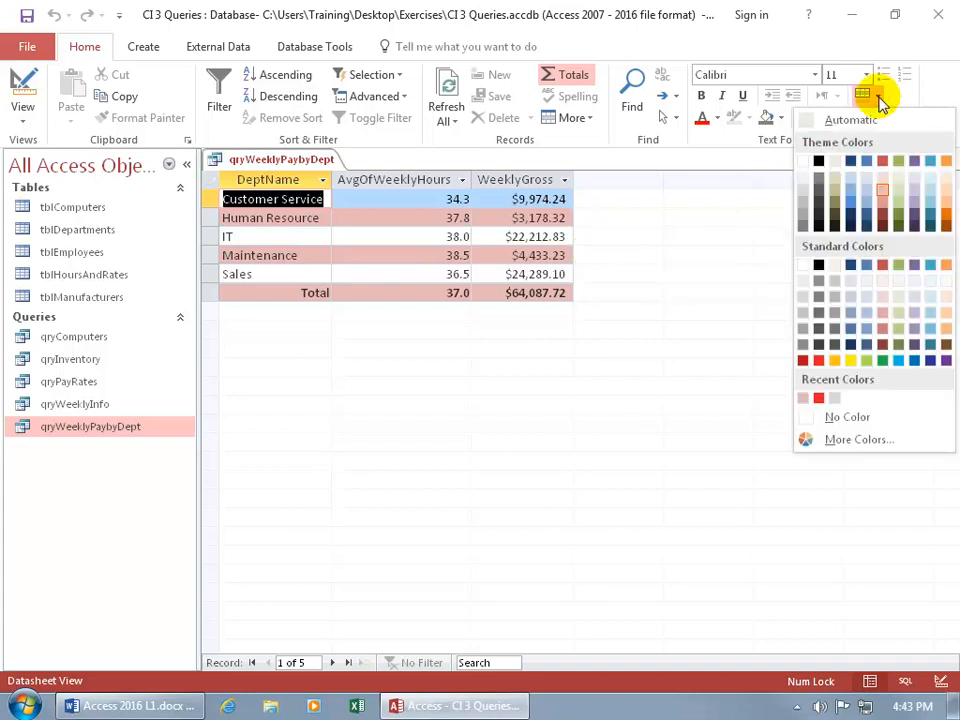
pyautogui.click(868, 74)
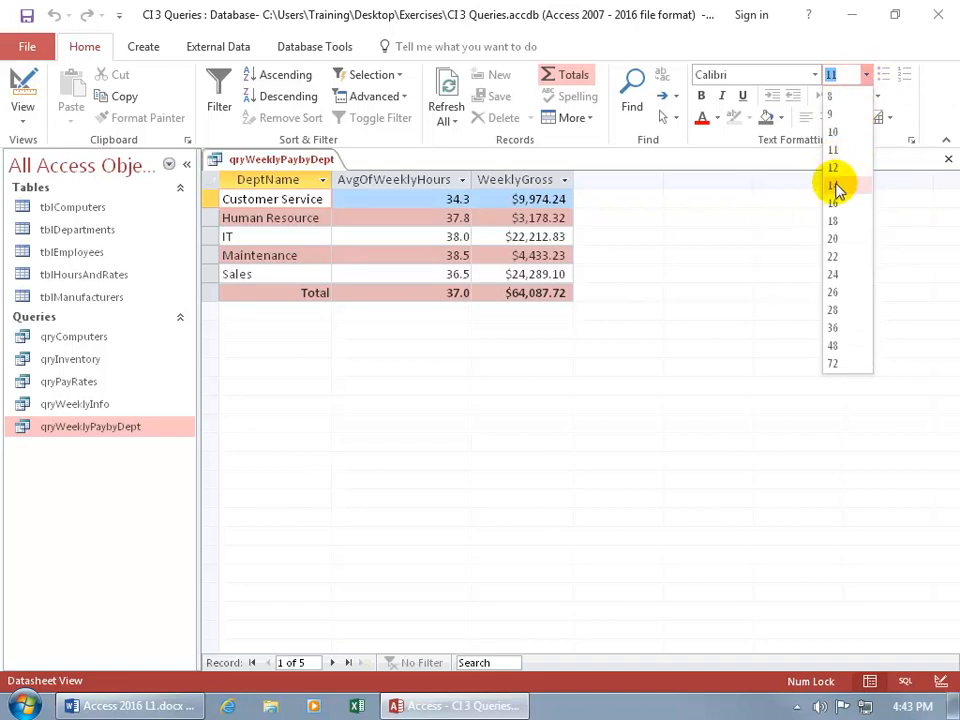
pyautogui.click(832, 184)
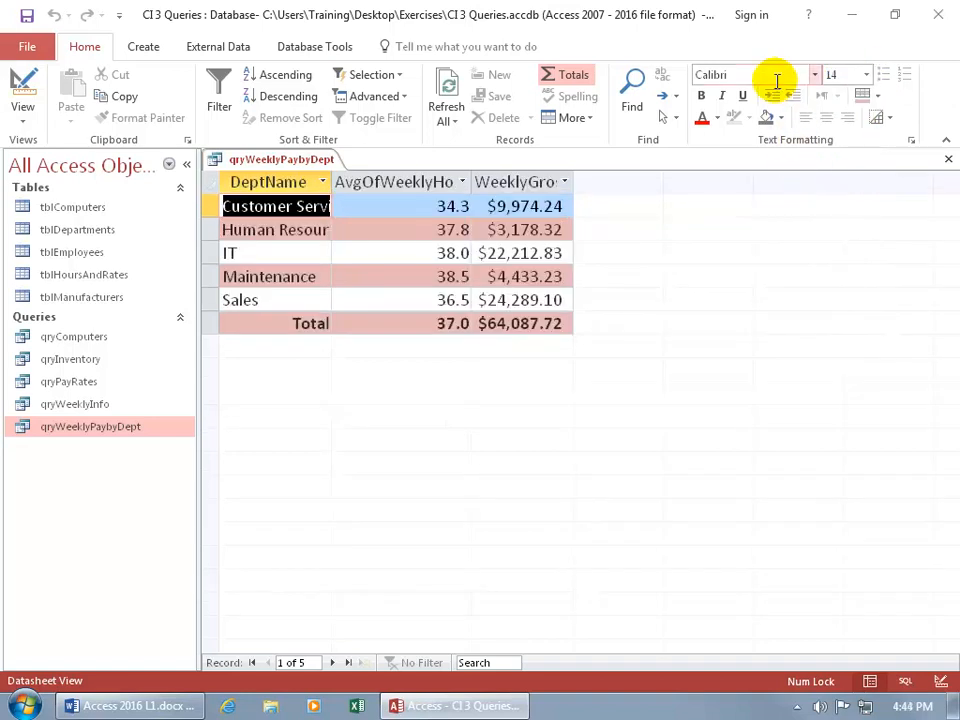
pyautogui.moveTo(888, 140)
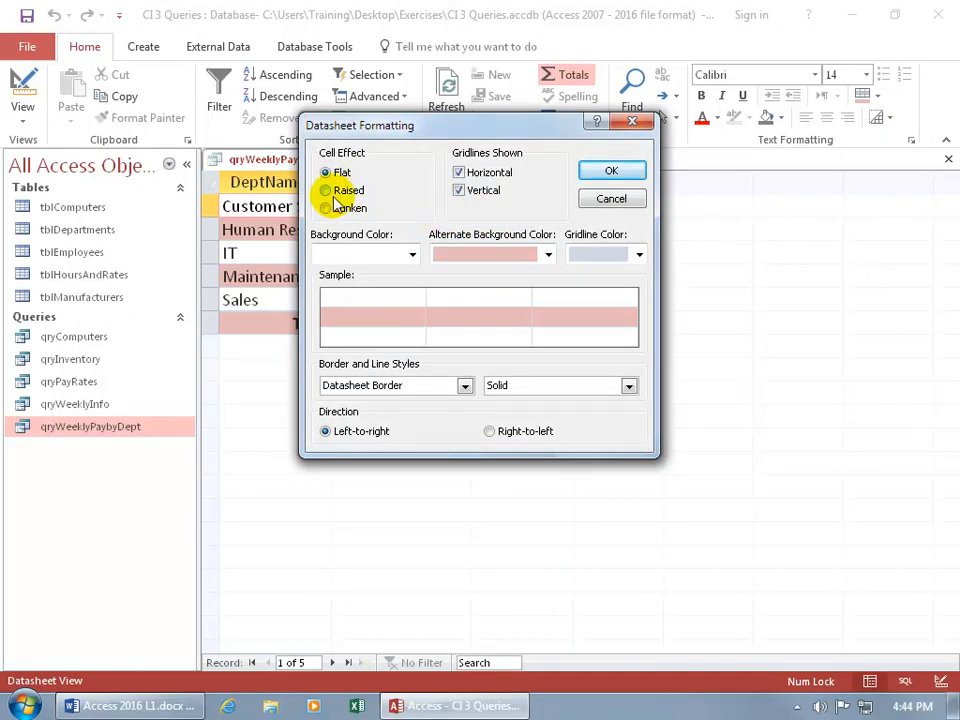
# Step: Give the datasheet cells a raised effect and recolour the gridlines in the Datasheet Formatting dialog
pyautogui.click(324, 190)
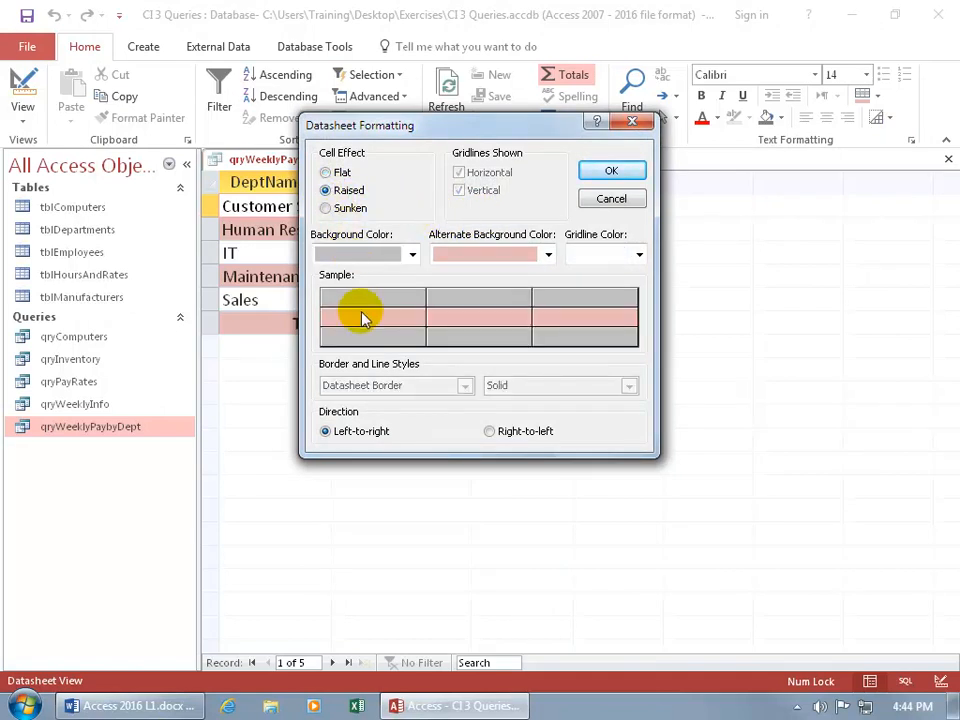
pyautogui.click(412, 252)
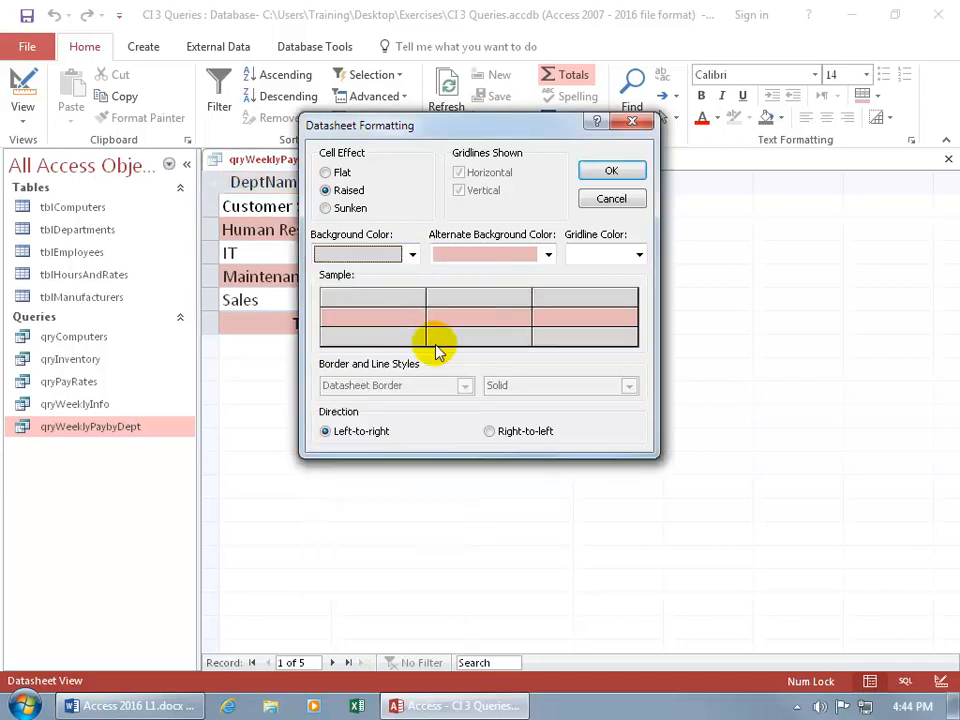
pyautogui.moveTo(308, 358)
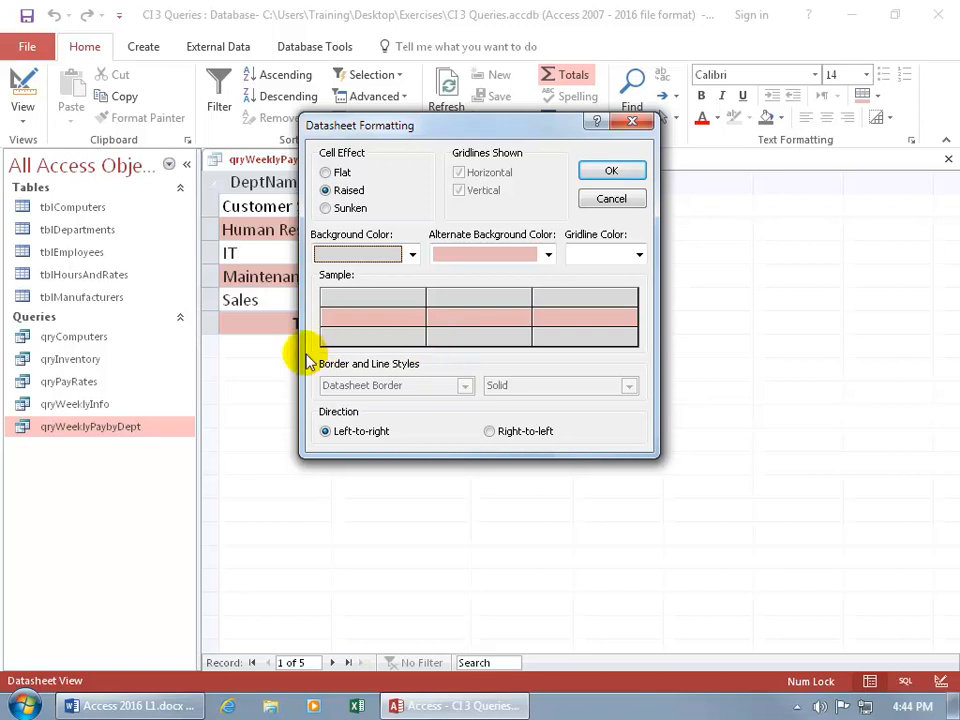
pyautogui.moveTo(756, 490)
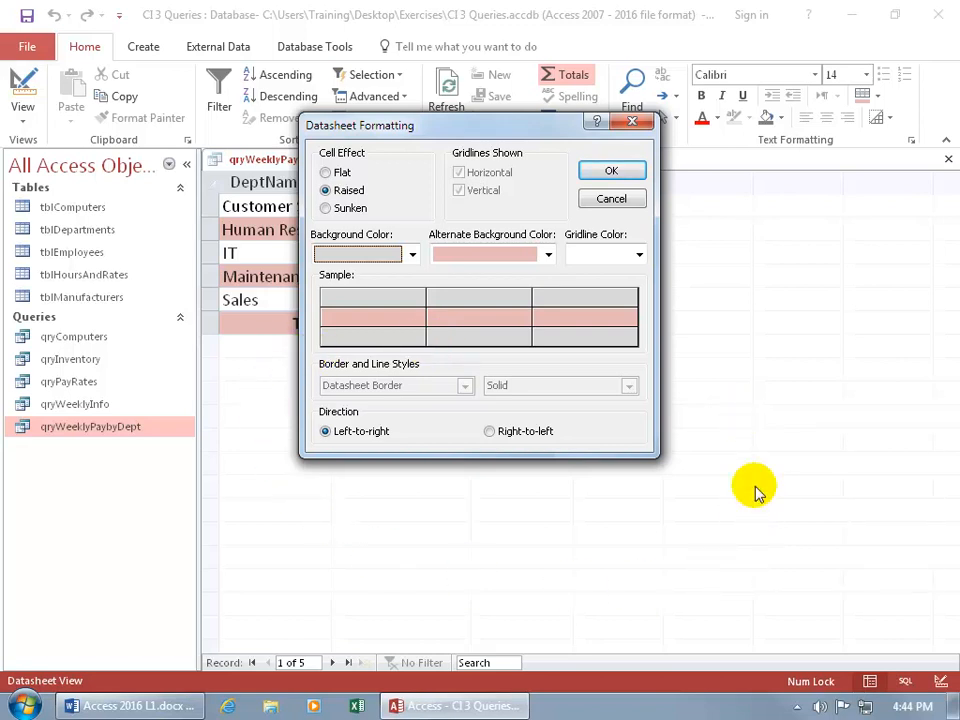
pyautogui.click(624, 252)
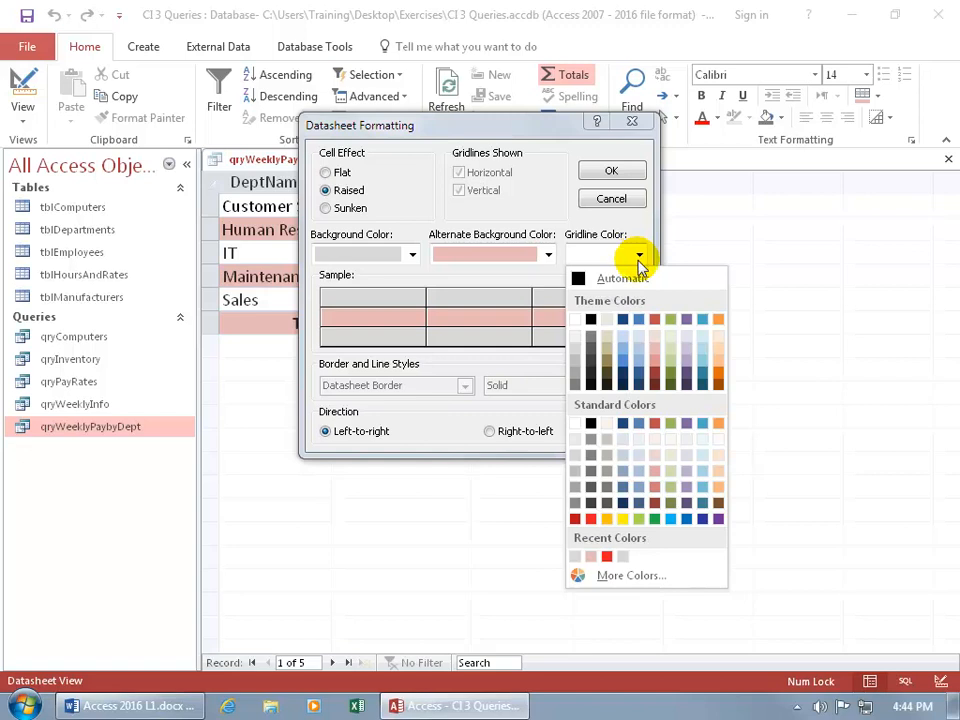
pyautogui.moveTo(716, 520)
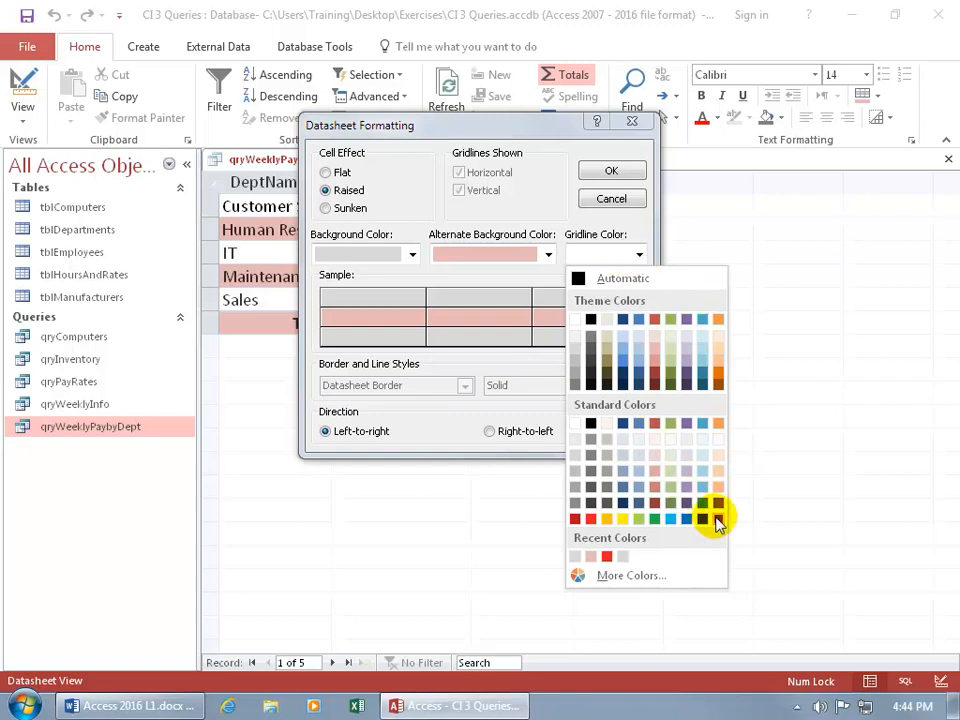
pyautogui.click(704, 518)
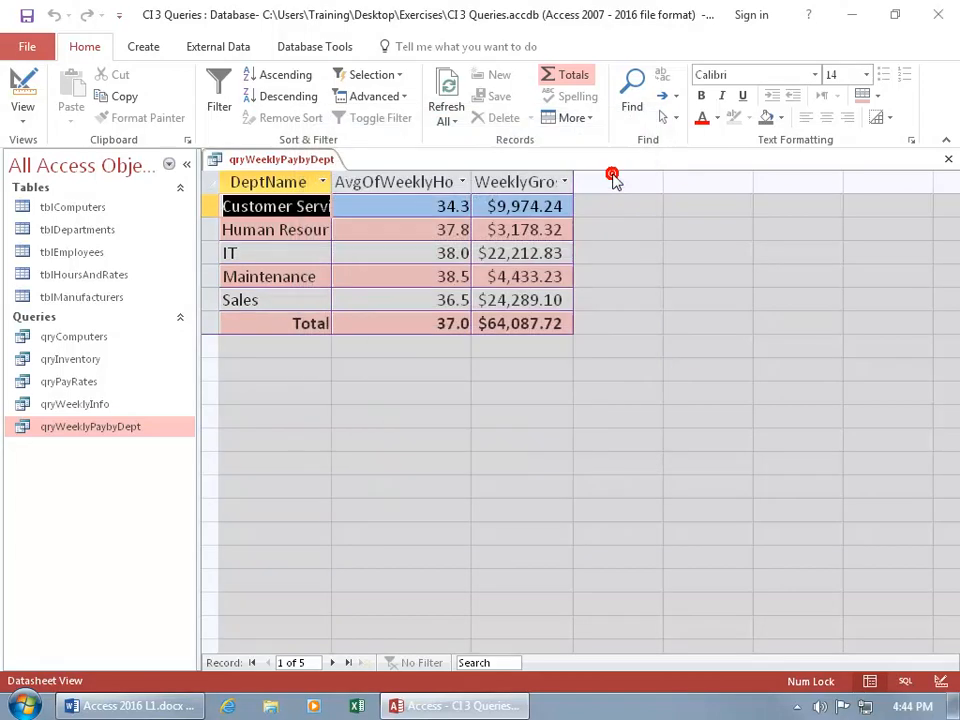
pyautogui.moveTo(624, 352)
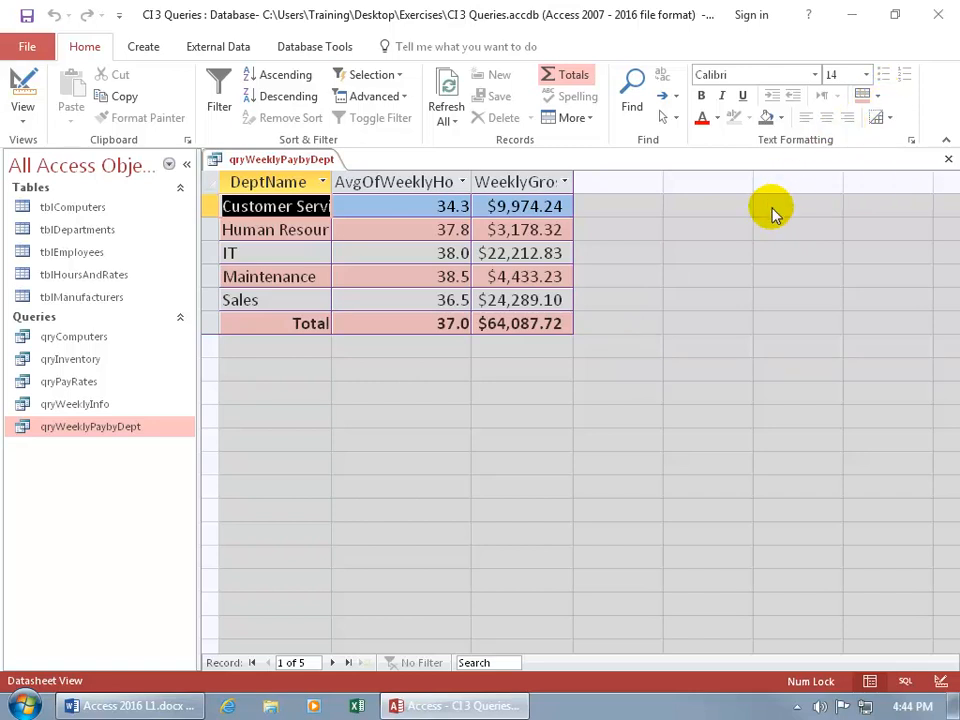
pyautogui.moveTo(78, 336)
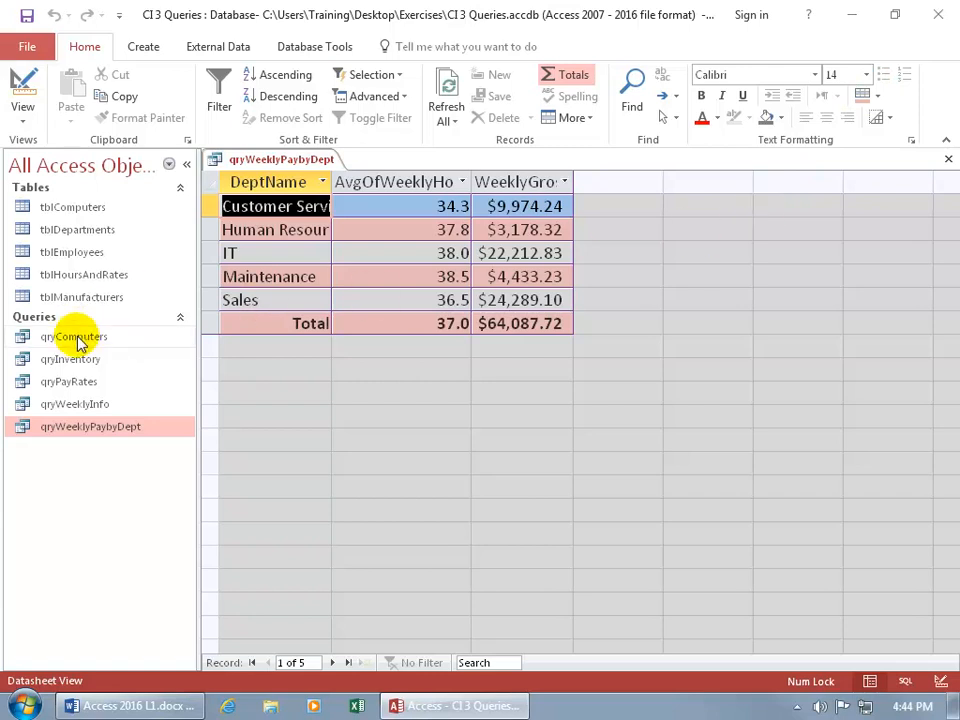
# Step: Open qryComputers and browse More Colors for its alternate row colour, then close the Colors dialog
pyautogui.doubleClick(72, 336)
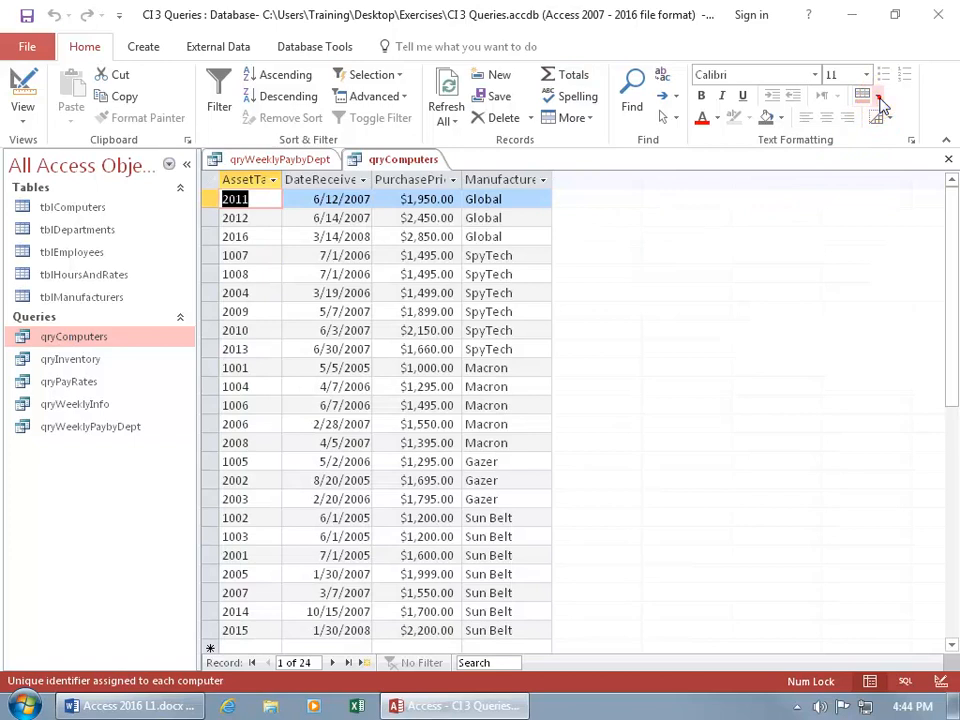
pyautogui.click(878, 108)
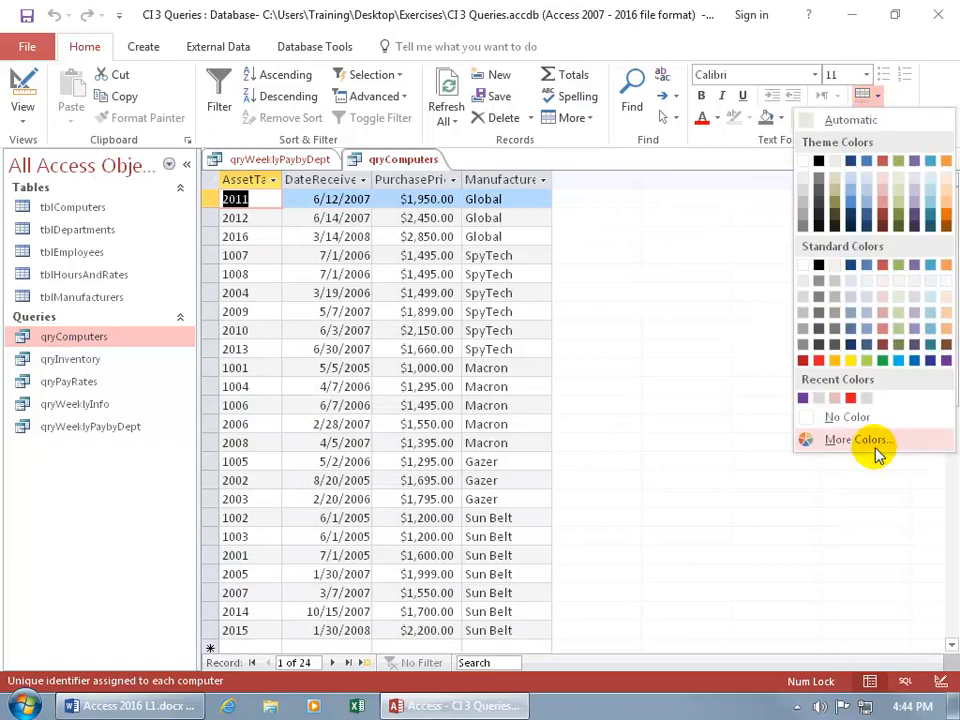
pyautogui.click(856, 440)
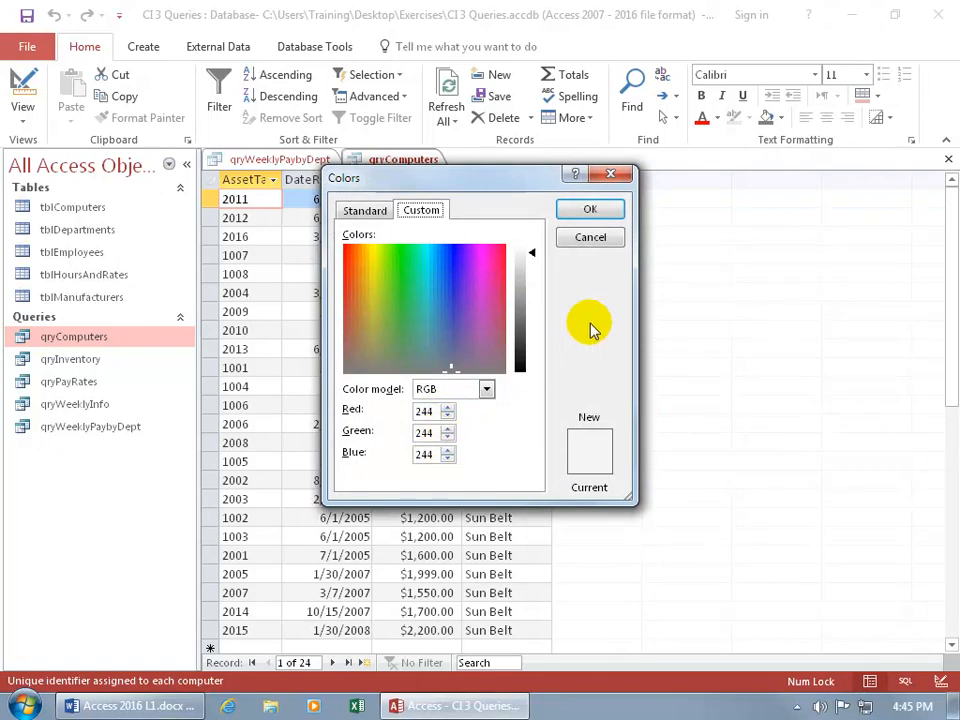
pyautogui.click(588, 236)
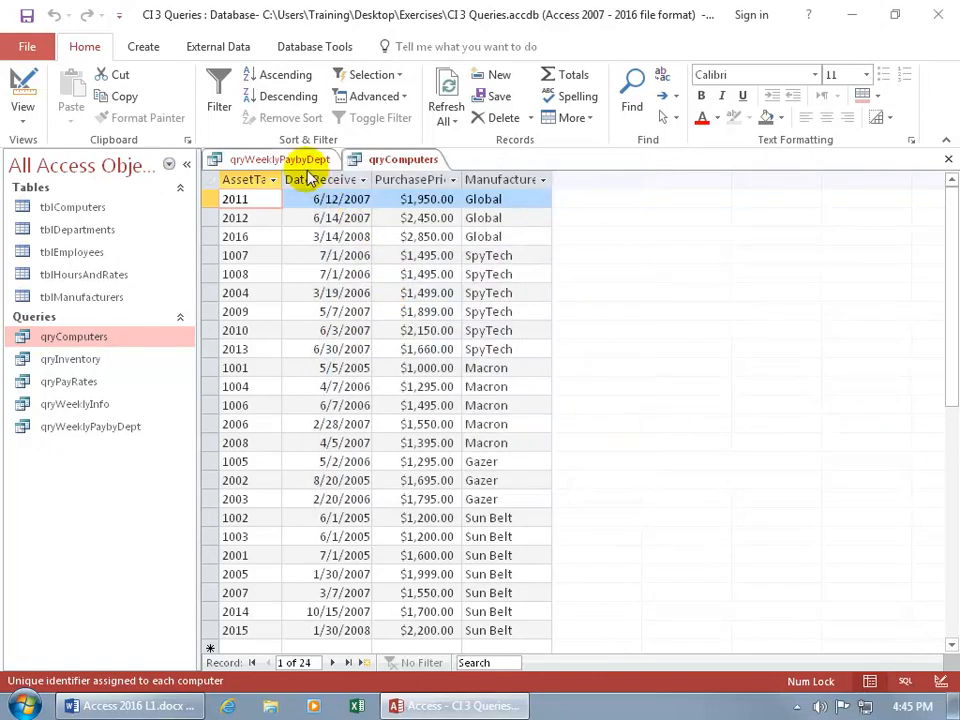
# Step: Switch back to qryWeeklyPaybyDept and browse More Colors for its rows without changing anything
pyautogui.click(270, 160)
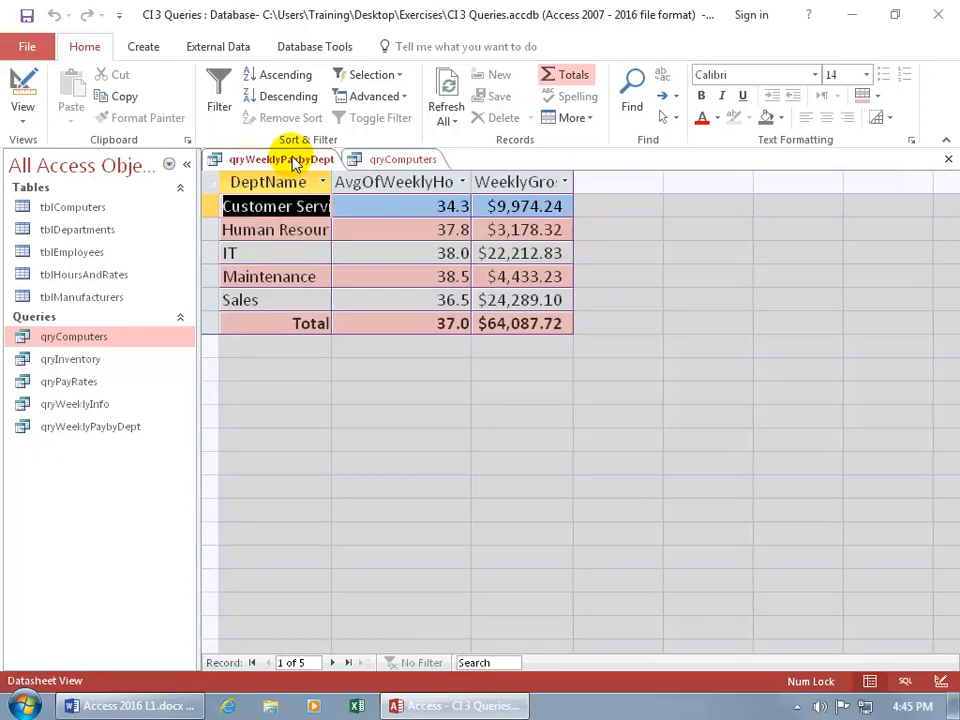
pyautogui.moveTo(912, 120)
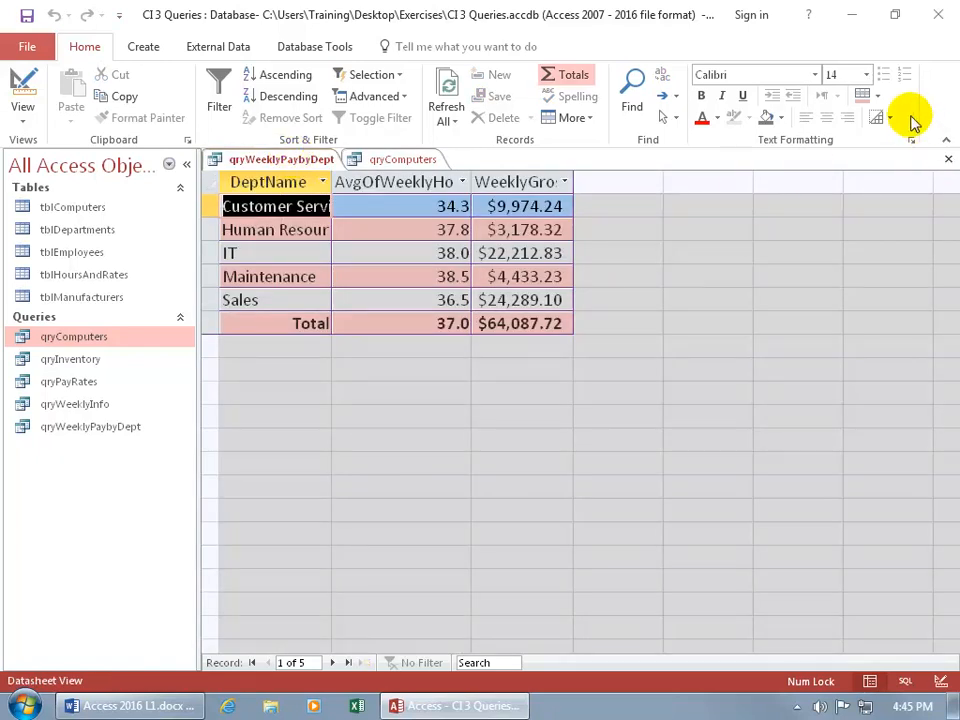
pyautogui.click(878, 96)
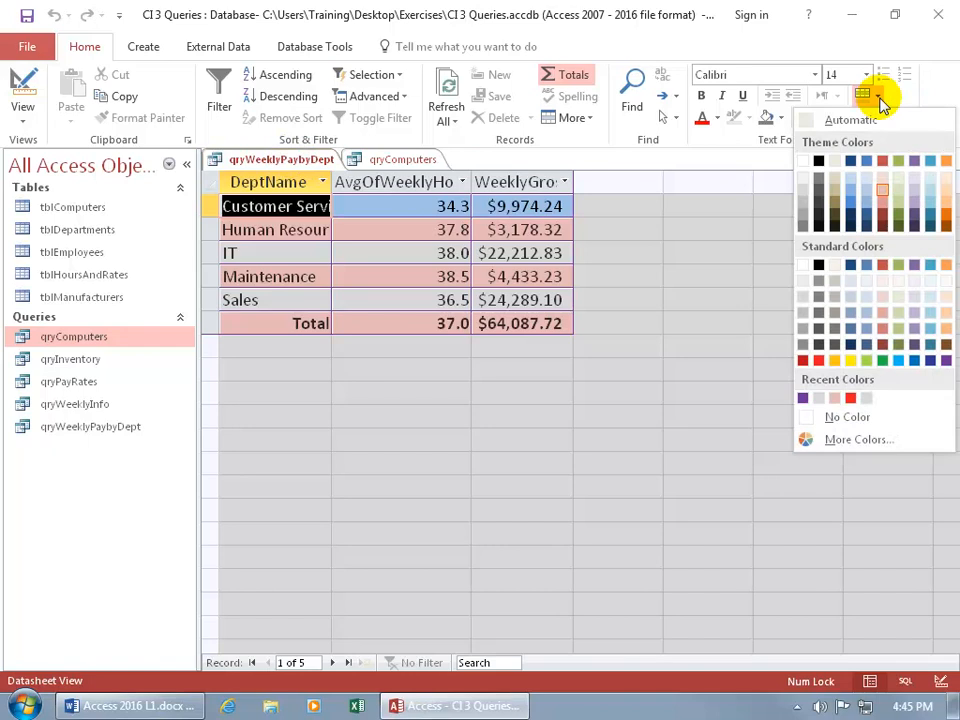
pyautogui.moveTo(820, 400)
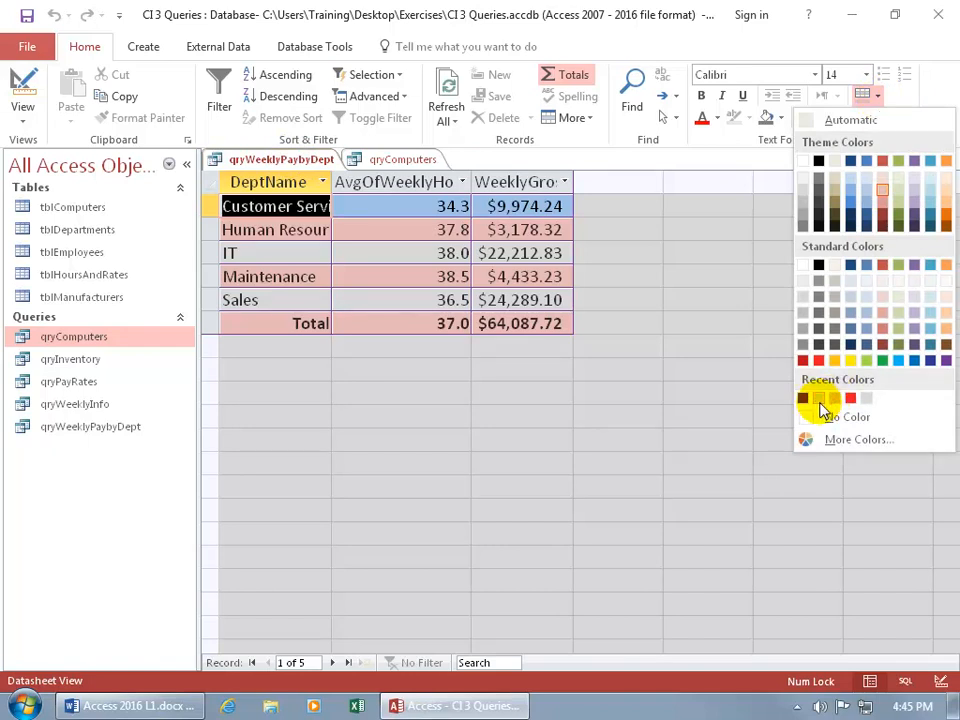
pyautogui.click(858, 440)
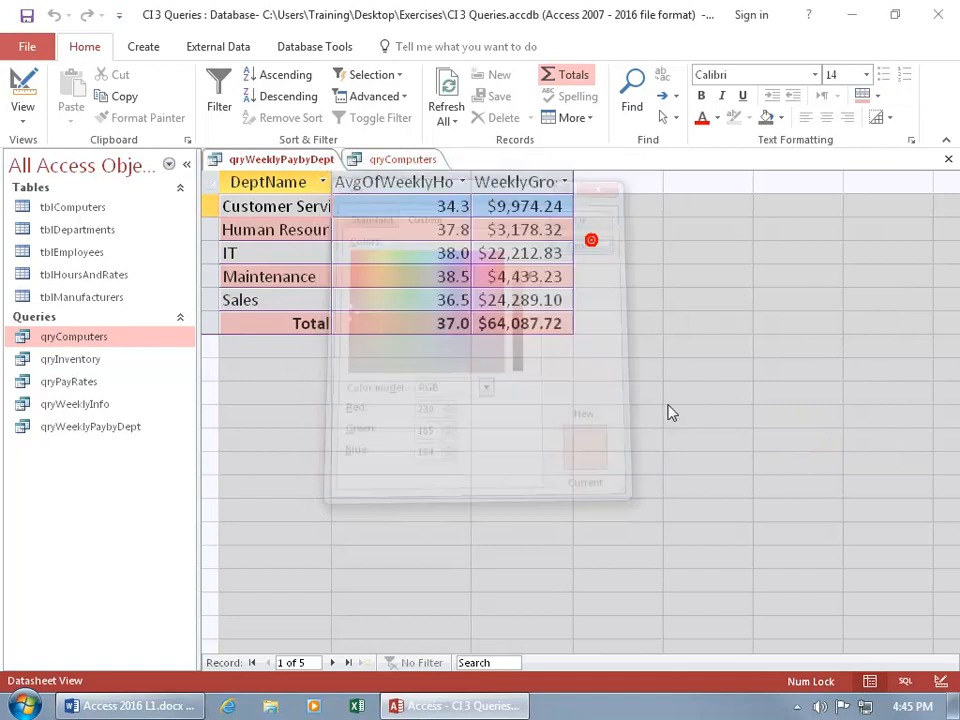
pyautogui.click(672, 408)
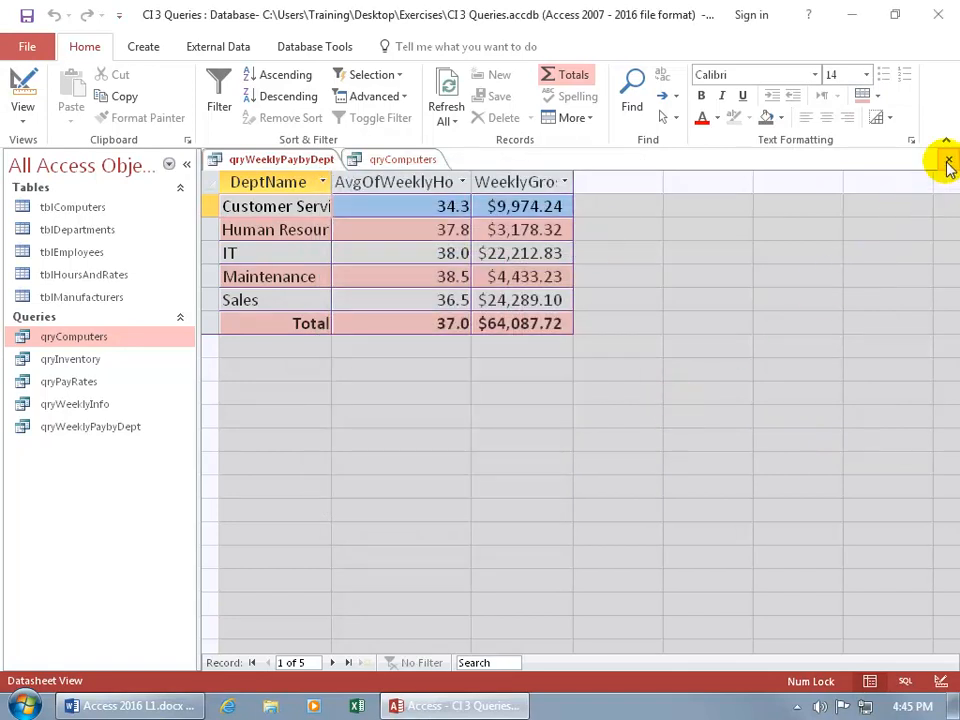
pyautogui.click(948, 160)
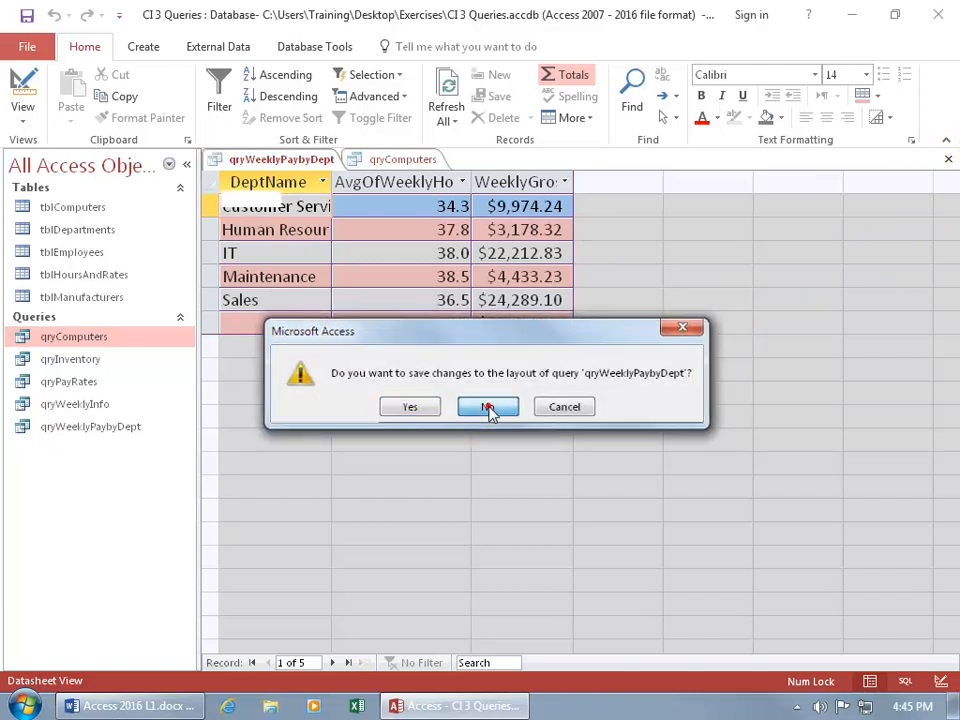
pyautogui.click(488, 406)
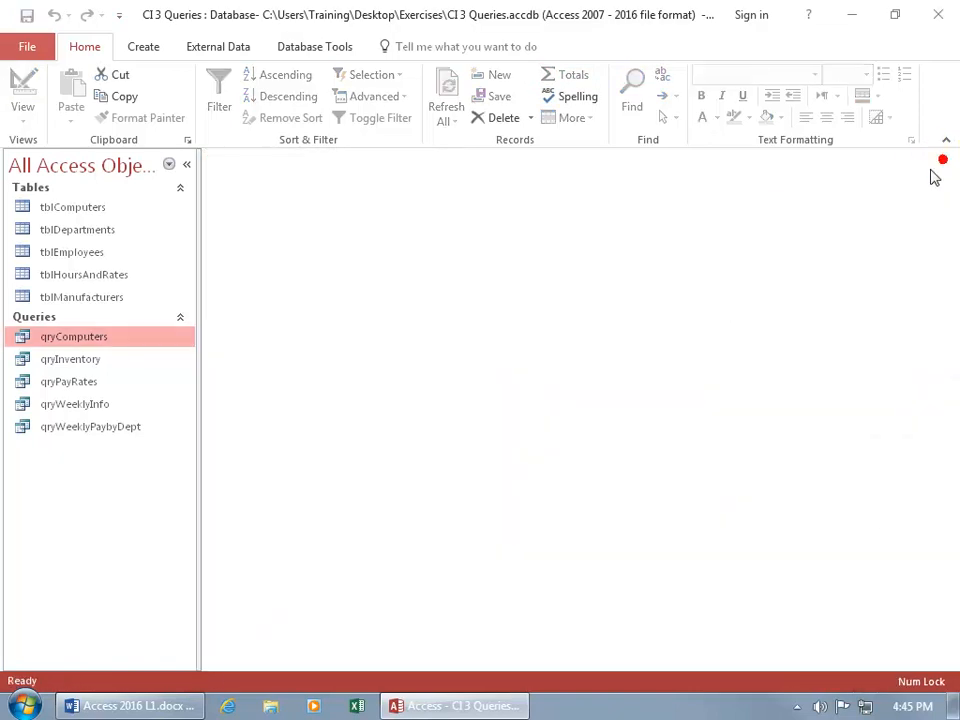
pyautogui.moveTo(90, 426)
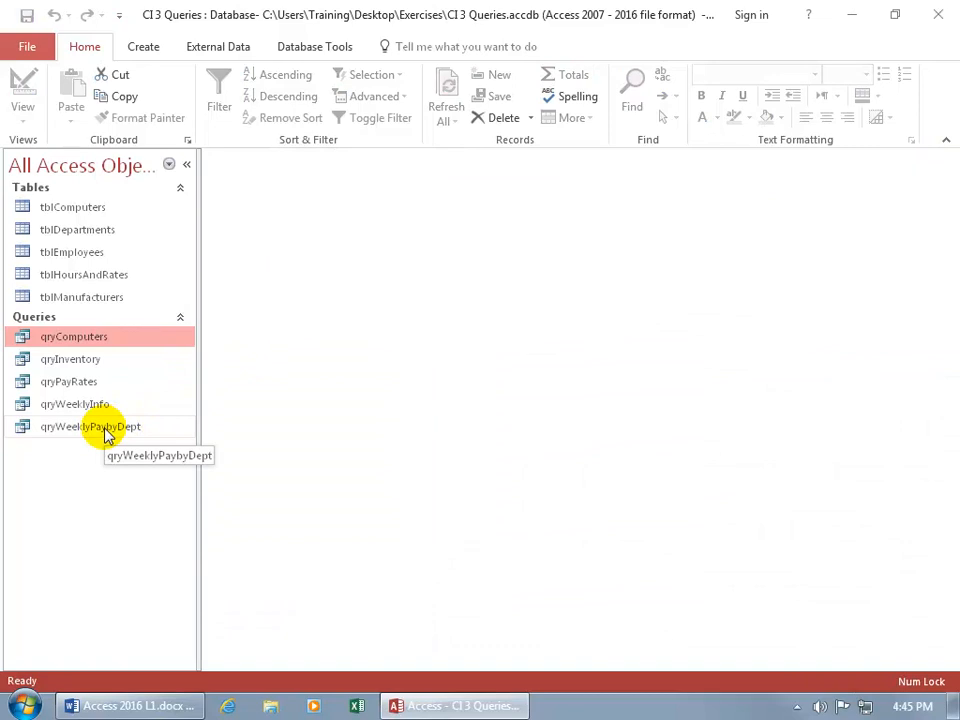
pyautogui.doubleClick(90, 426)
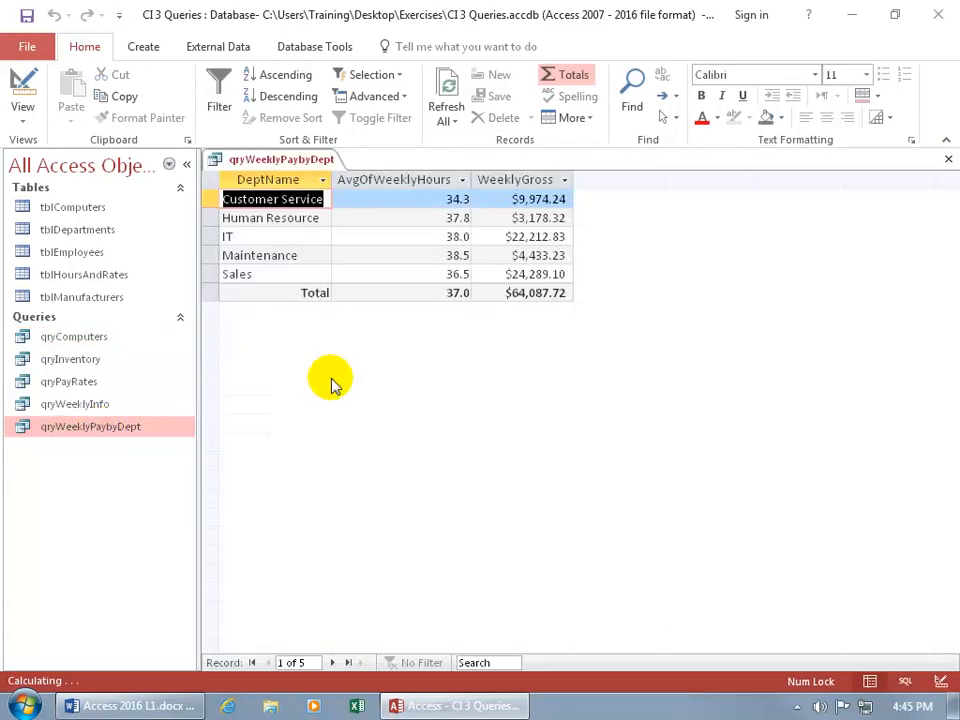
pyautogui.moveTo(410, 330)
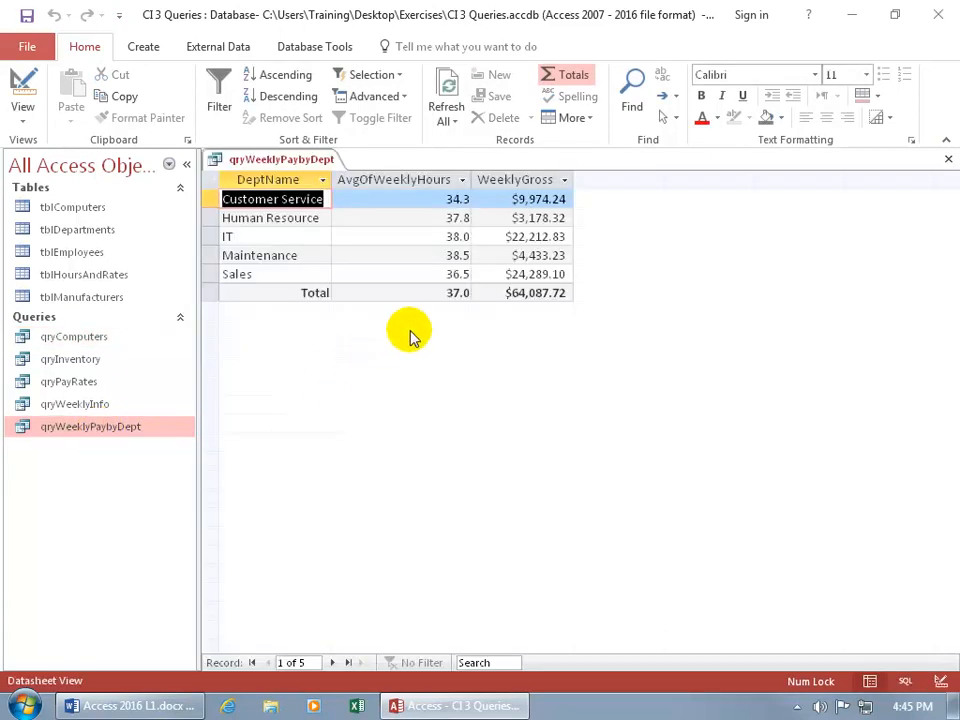
pyautogui.moveTo(784, 164)
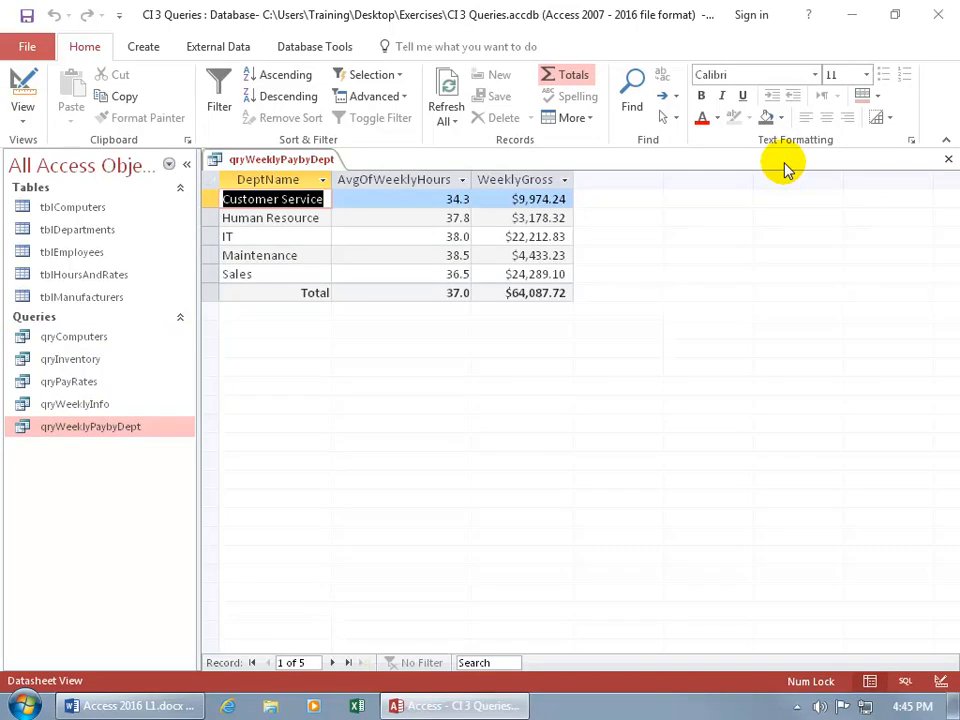
pyautogui.moveTo(386, 200)
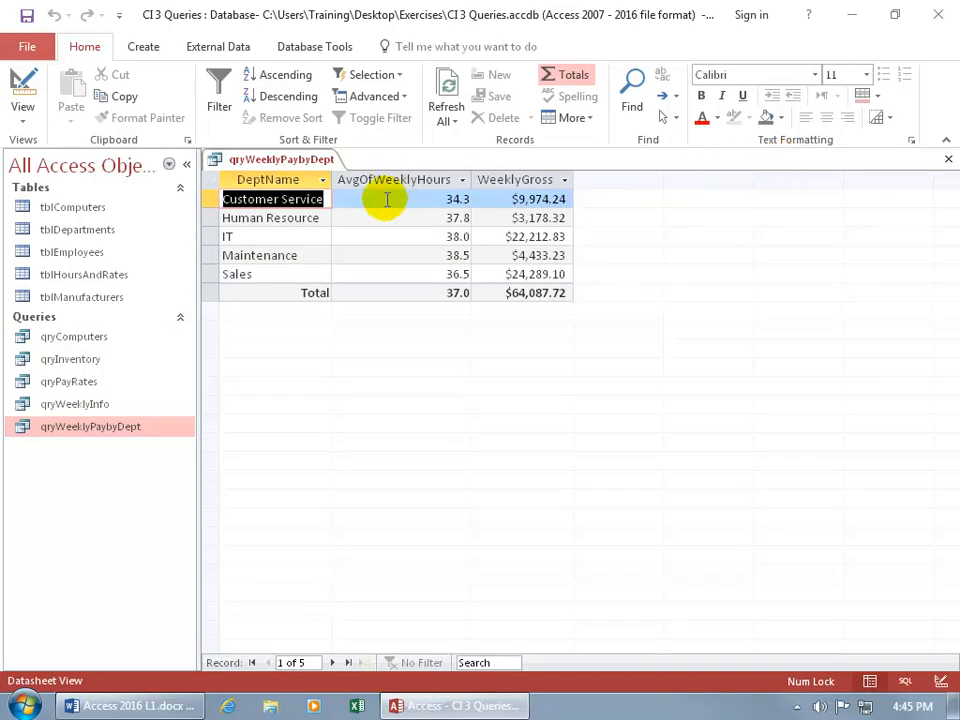
pyautogui.moveTo(424, 228)
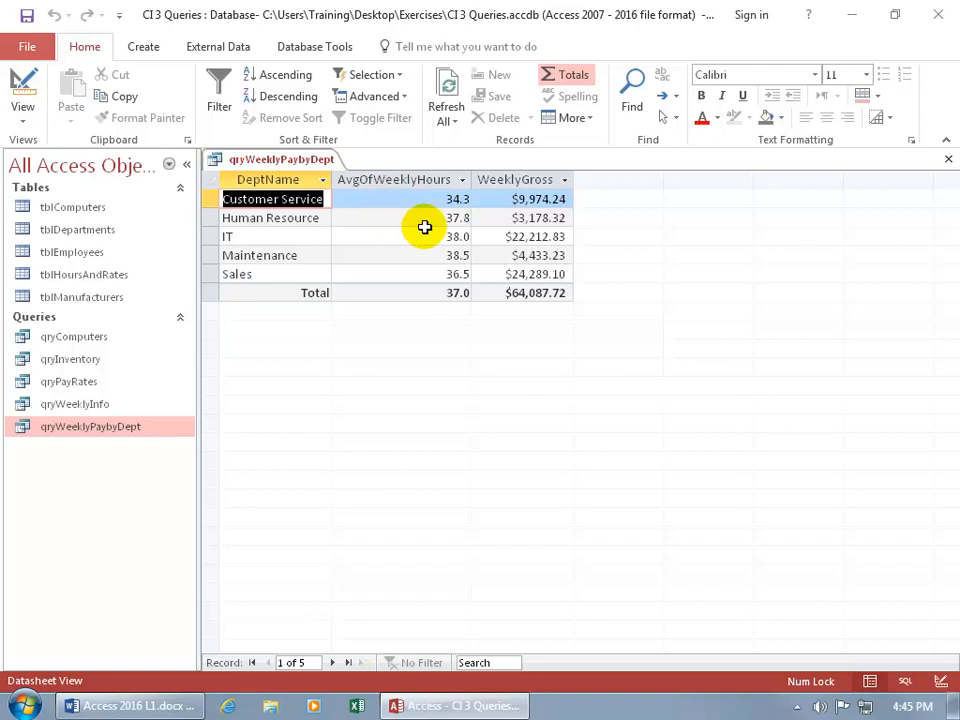
pyautogui.moveTo(28, 48)
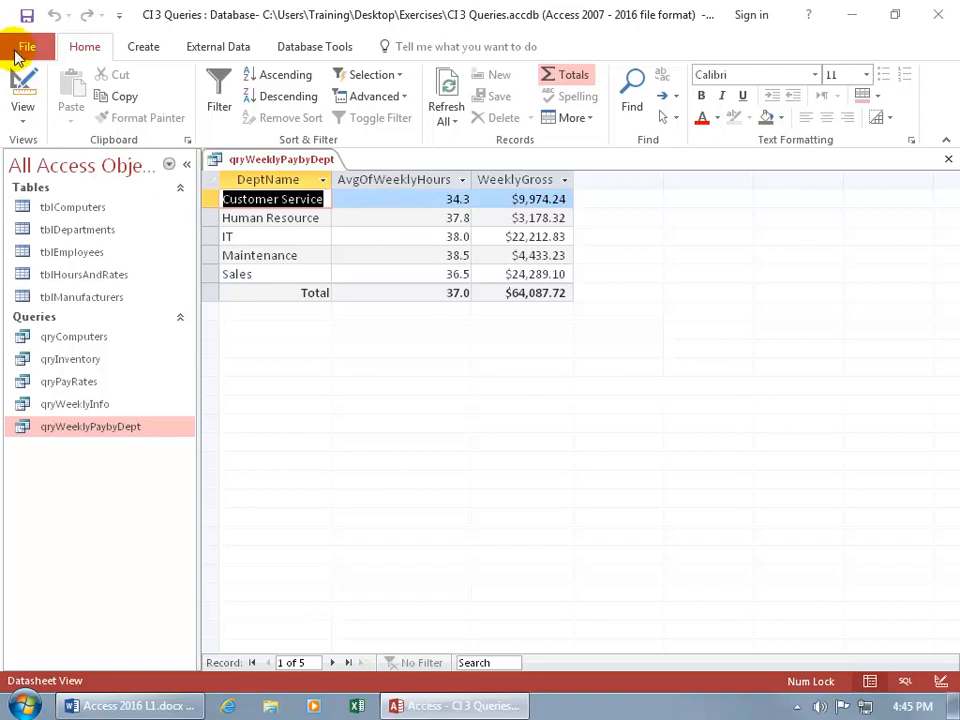
# Step: In Access Options > Datasheet, set the default font size to 16 and confirm
pyautogui.click(28, 46)
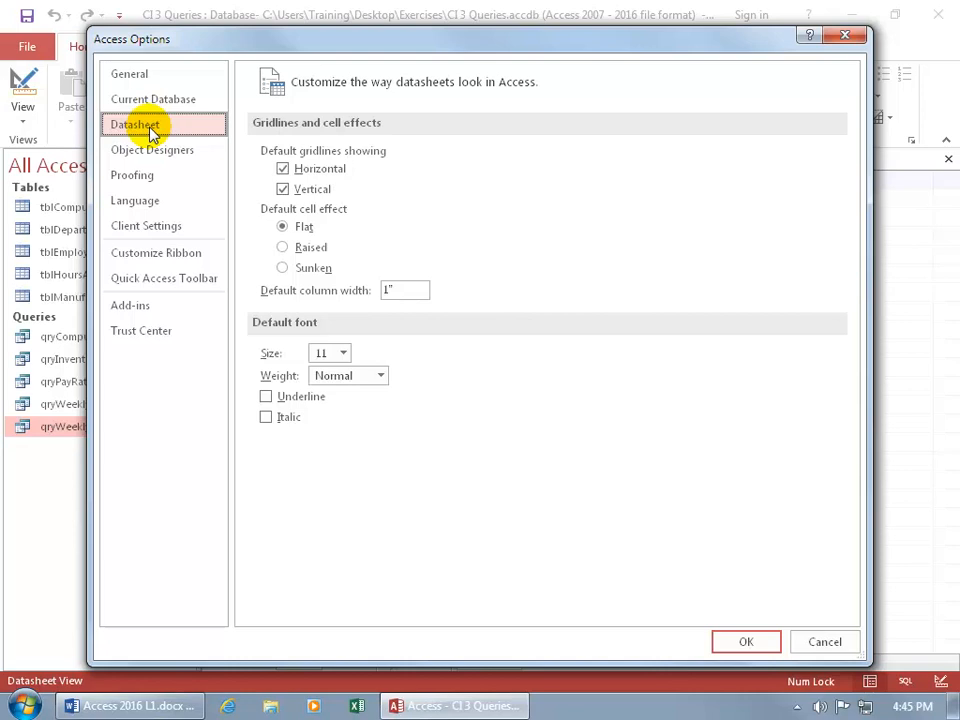
pyautogui.moveTo(238, 208)
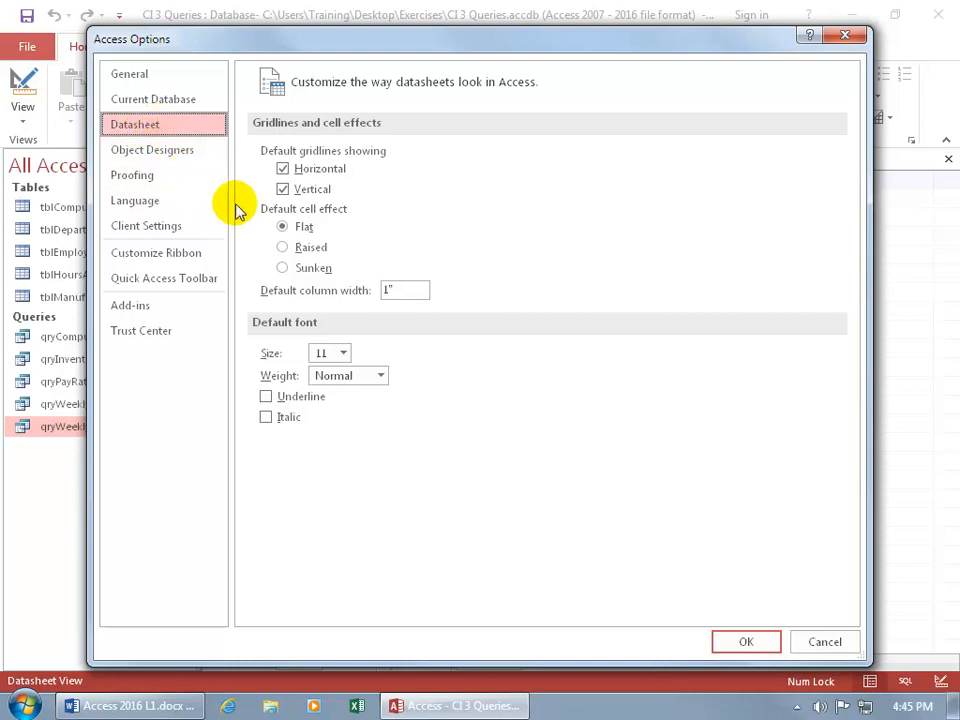
pyautogui.moveTo(284, 270)
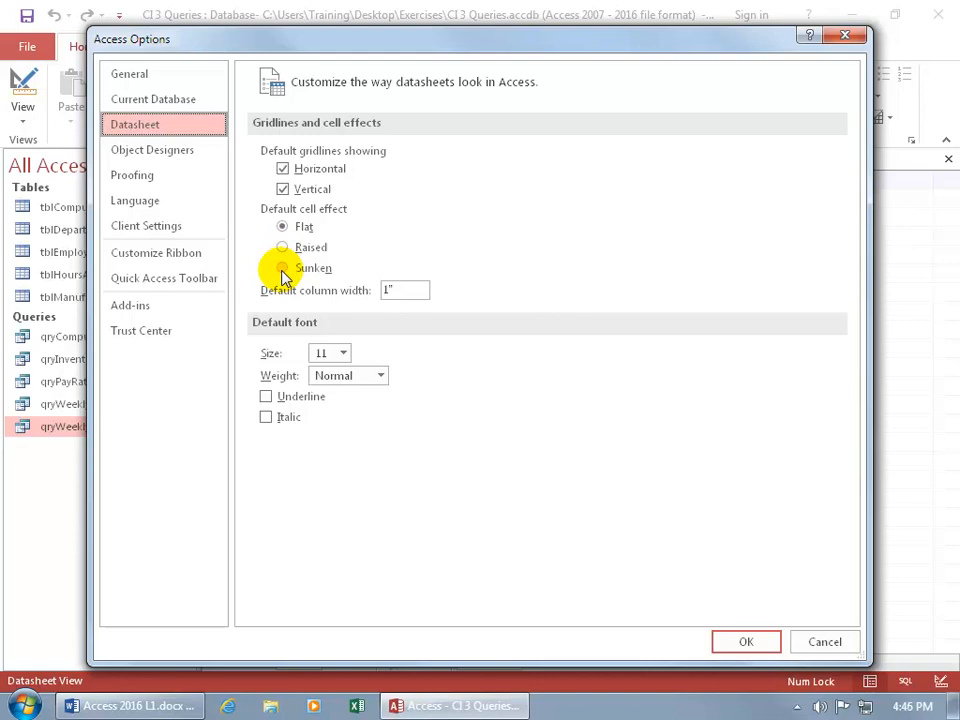
pyautogui.click(344, 352)
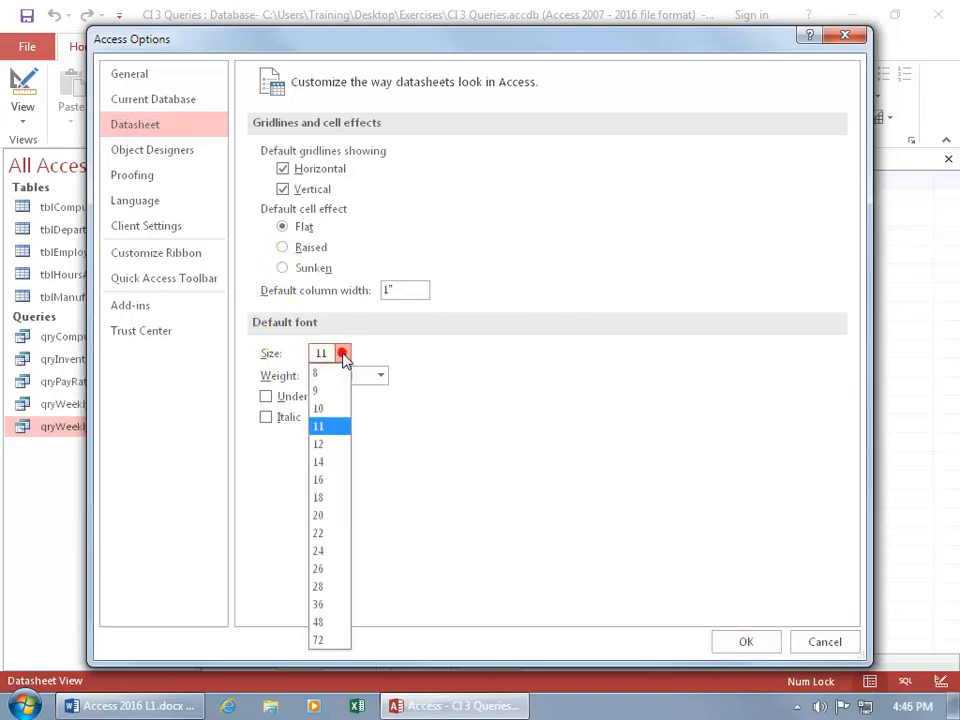
pyautogui.moveTo(330, 480)
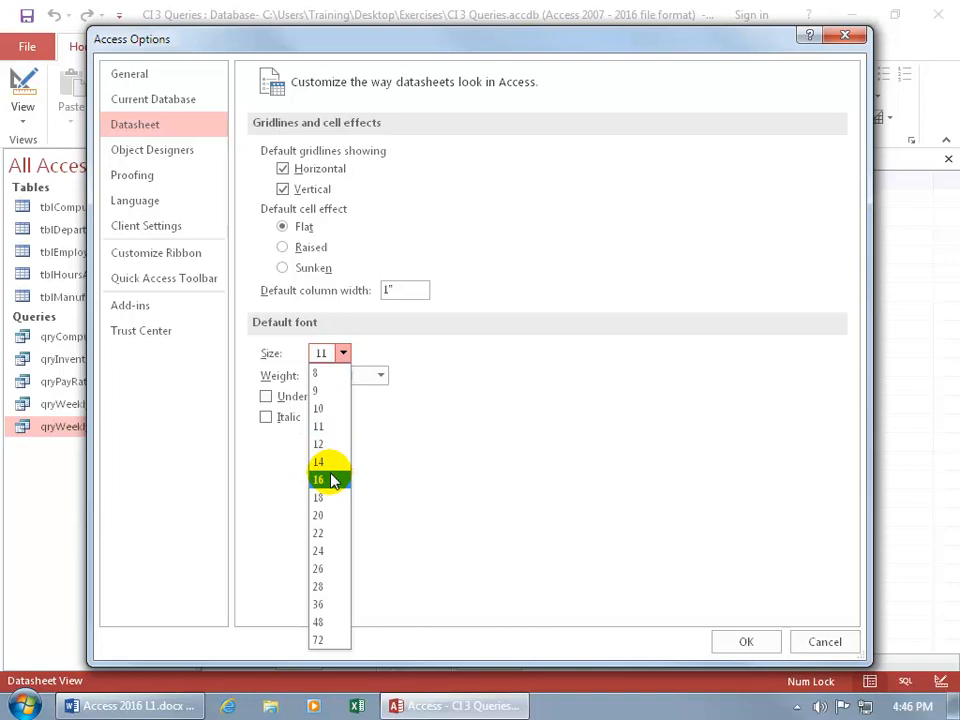
pyautogui.click(318, 480)
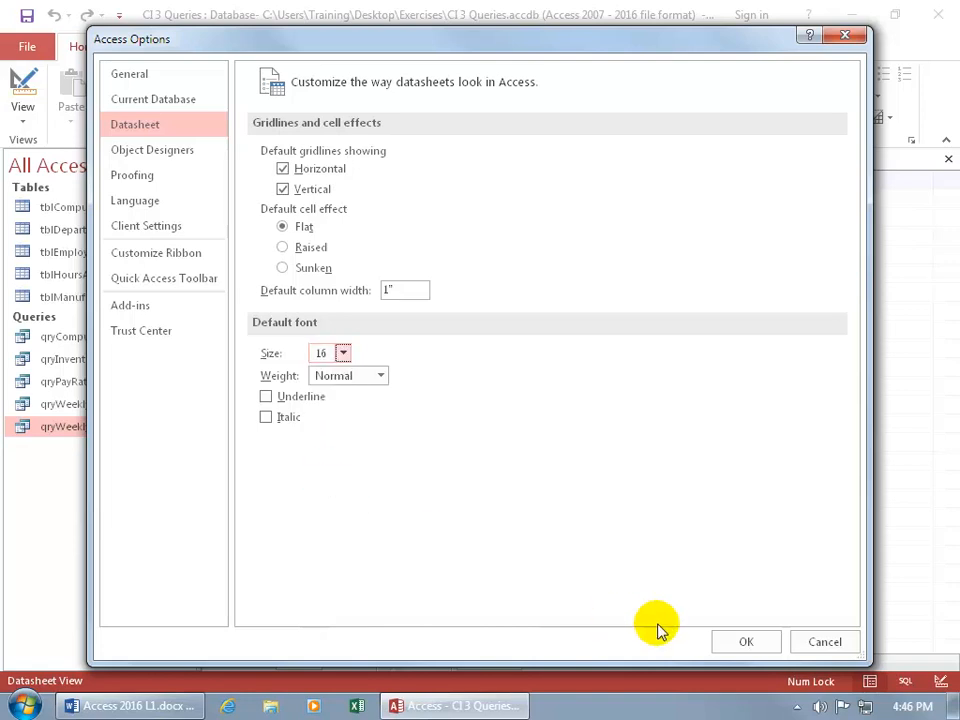
pyautogui.click(744, 640)
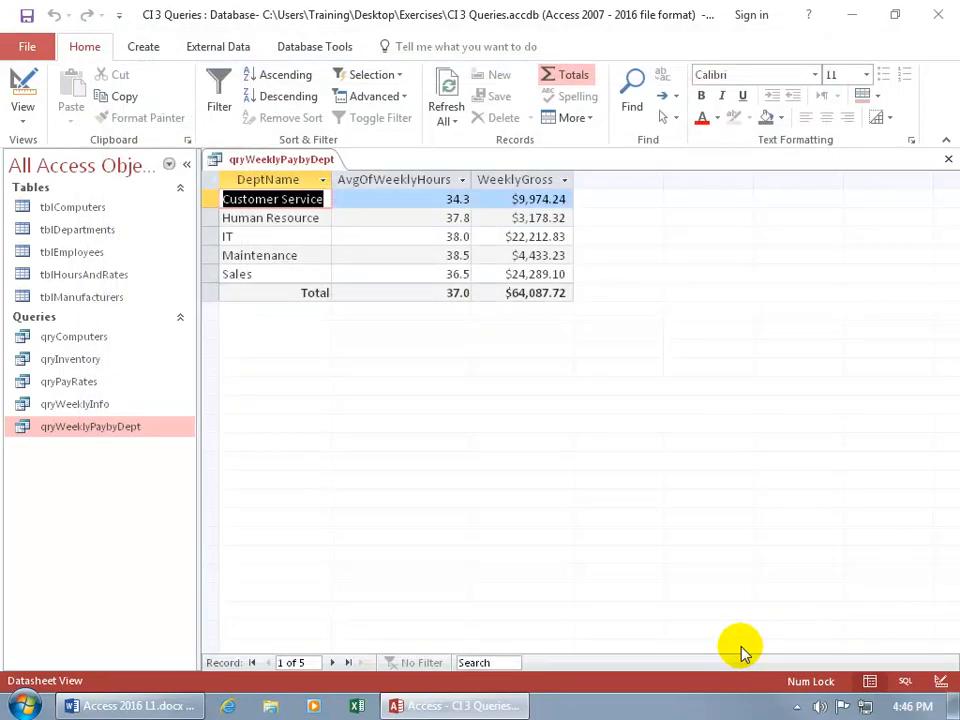
# Step: Close qryWeeklyPaybyDept, then reopen it and qryComputers to see the 16-point font
pyautogui.click(948, 160)
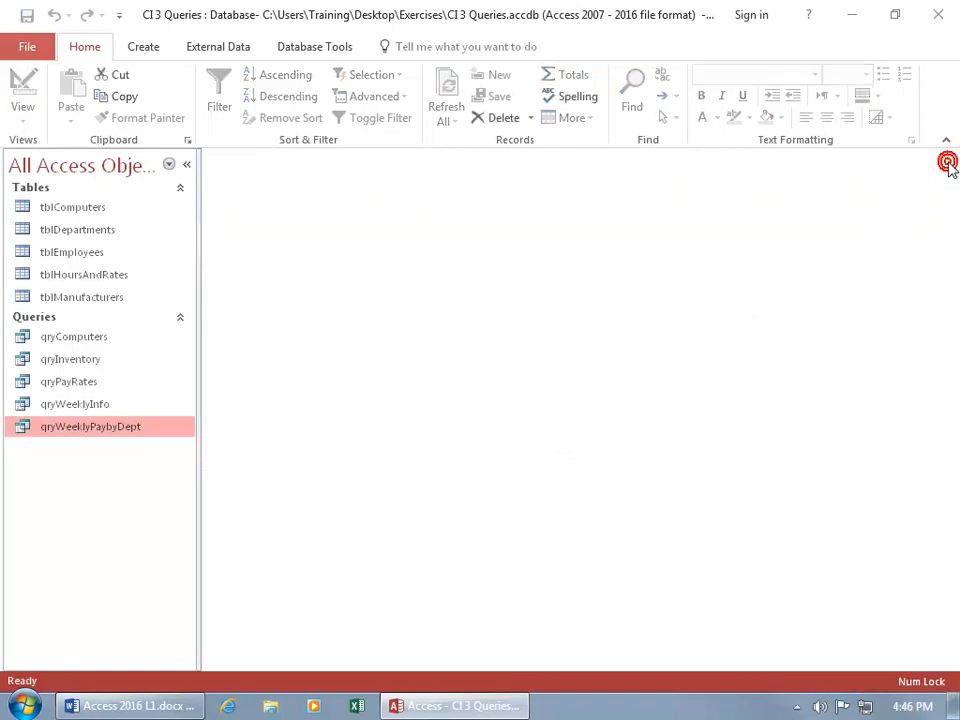
pyautogui.doubleClick(90, 426)
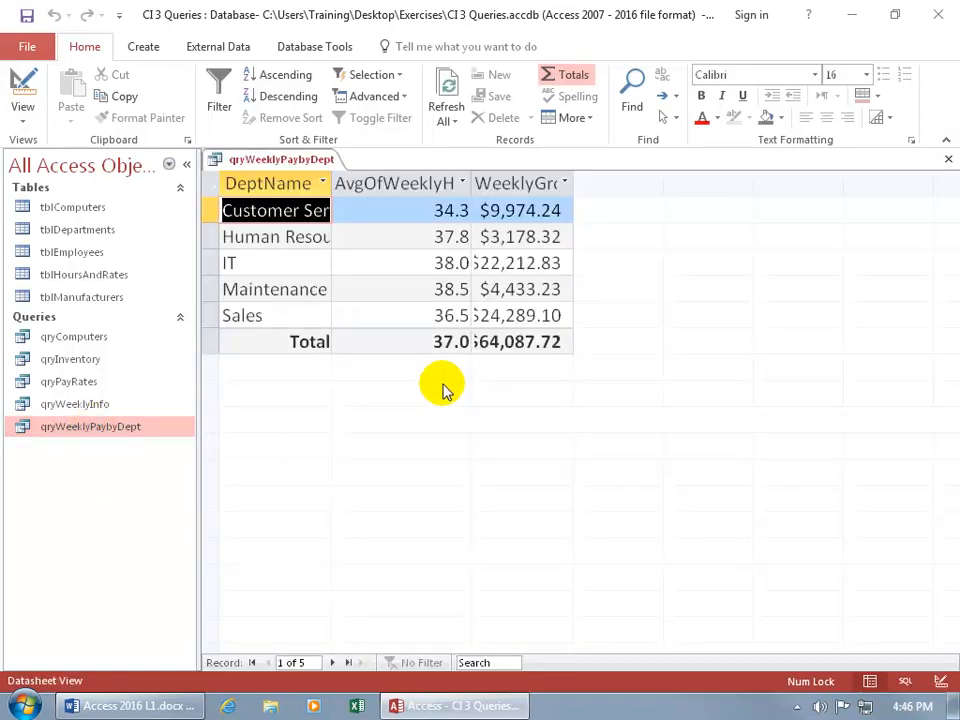
pyautogui.doubleClick(74, 336)
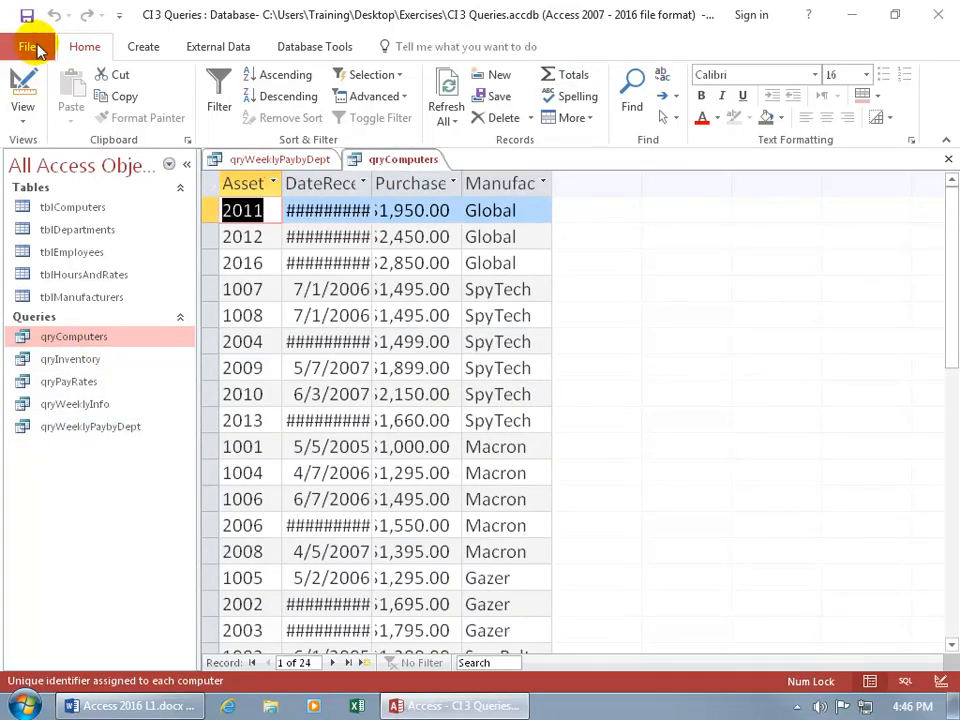
pyautogui.moveTo(784, 150)
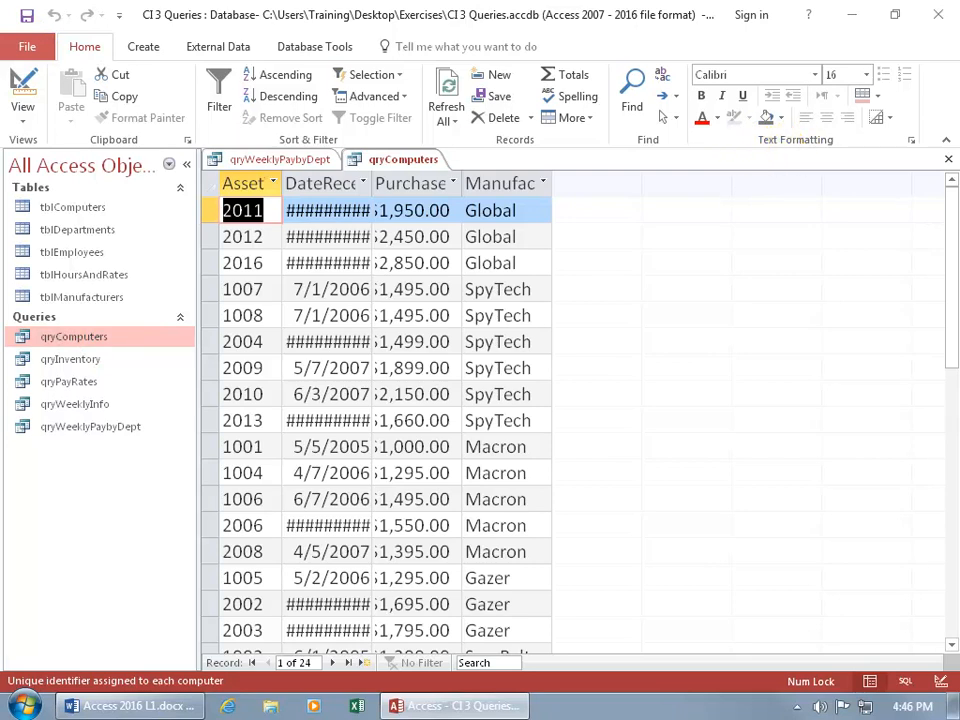
# Step: In Access Options > Datasheet, restore the default font size to 11 and confirm
pyautogui.click(28, 46)
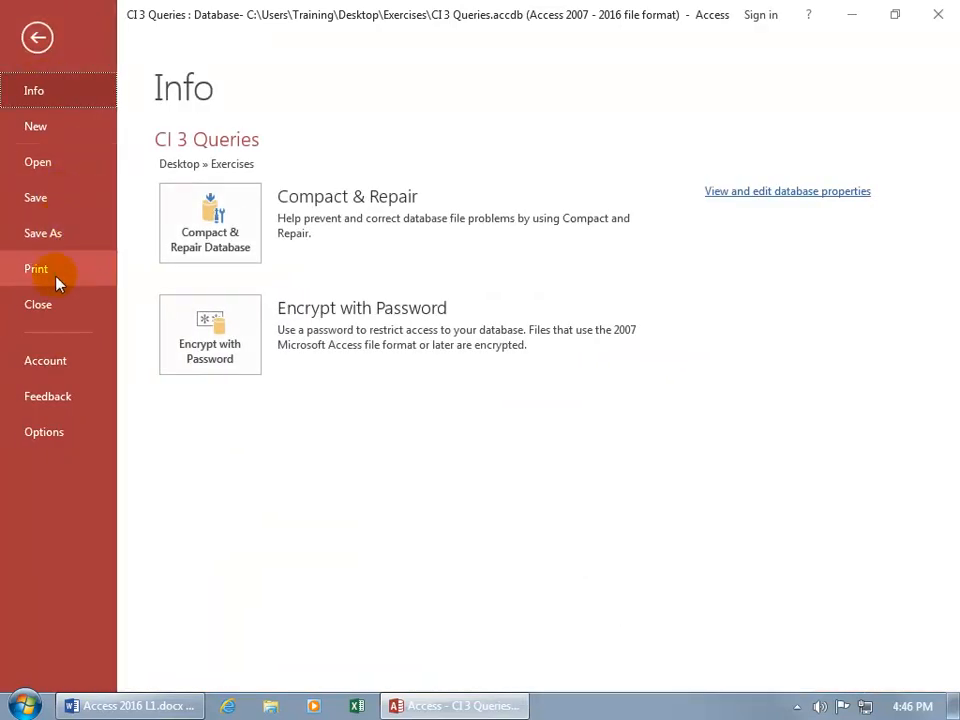
pyautogui.click(44, 432)
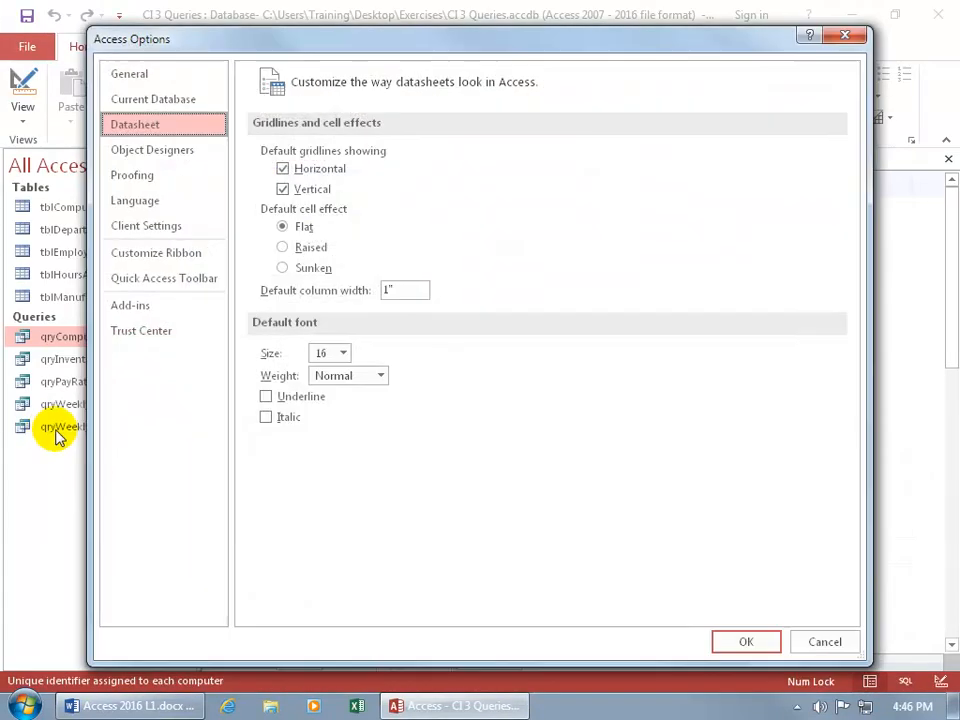
pyautogui.moveTo(280, 360)
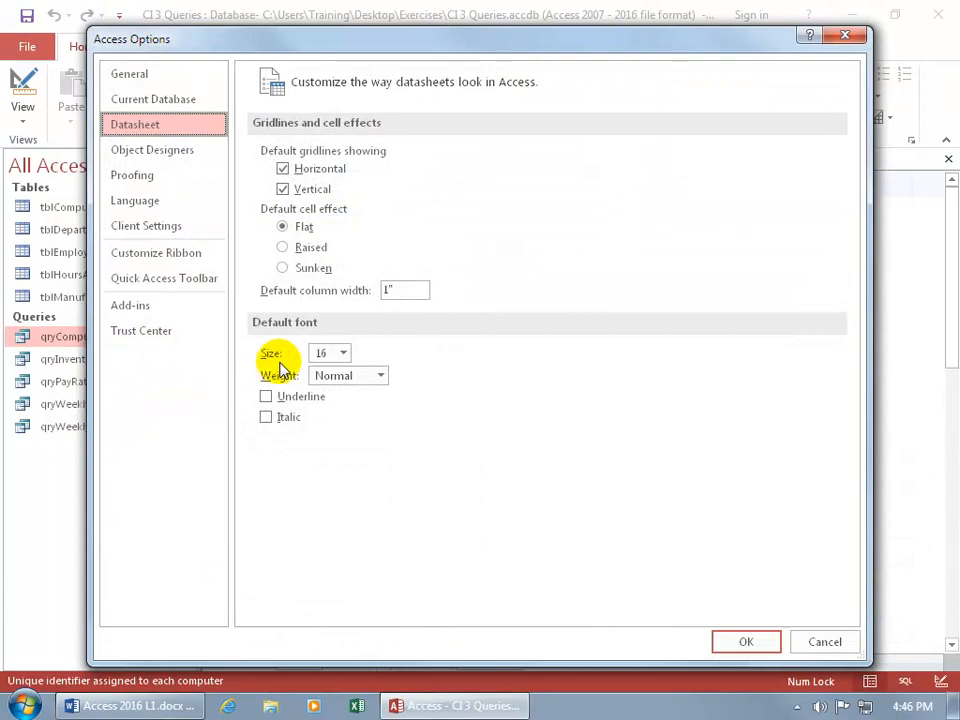
pyautogui.click(342, 352)
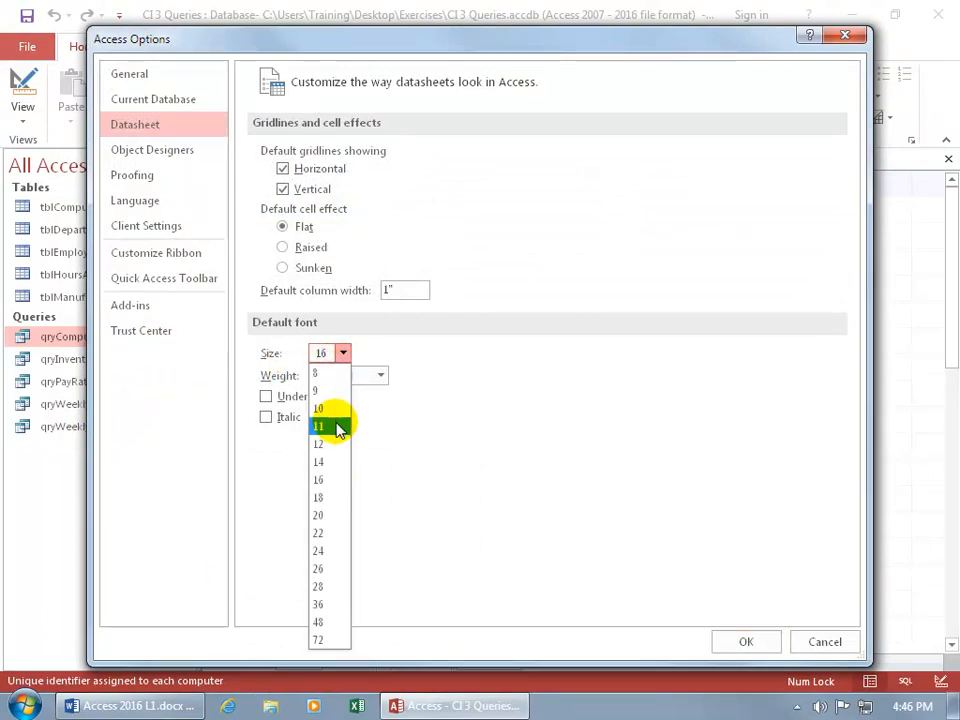
pyautogui.click(746, 640)
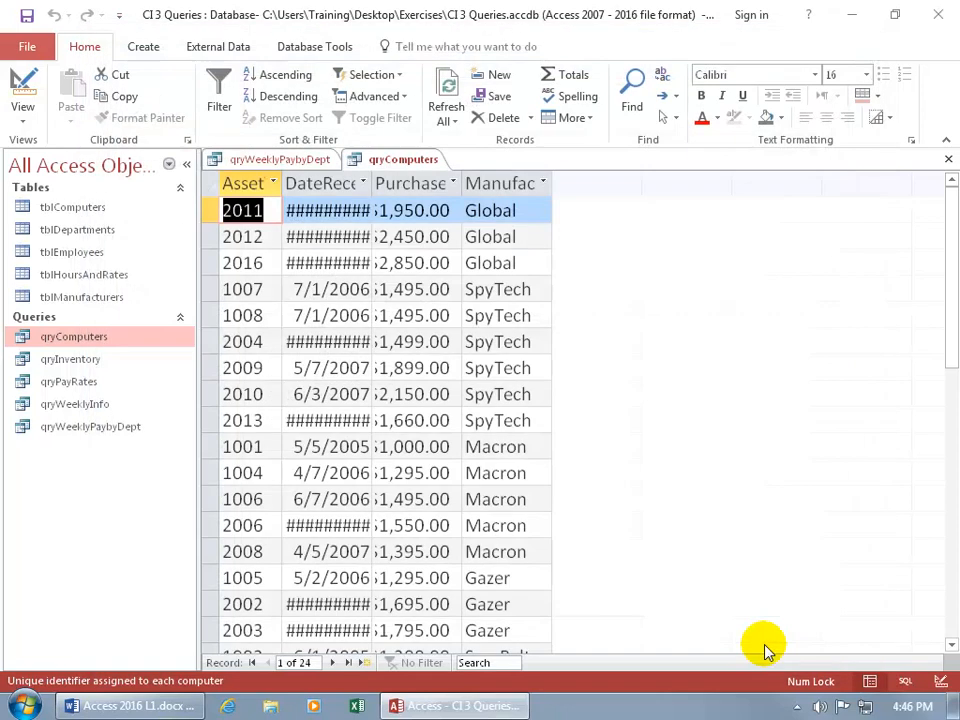
# Step: Close the open queries and reopen qryComputers at the normal font size
pyautogui.click(948, 160)
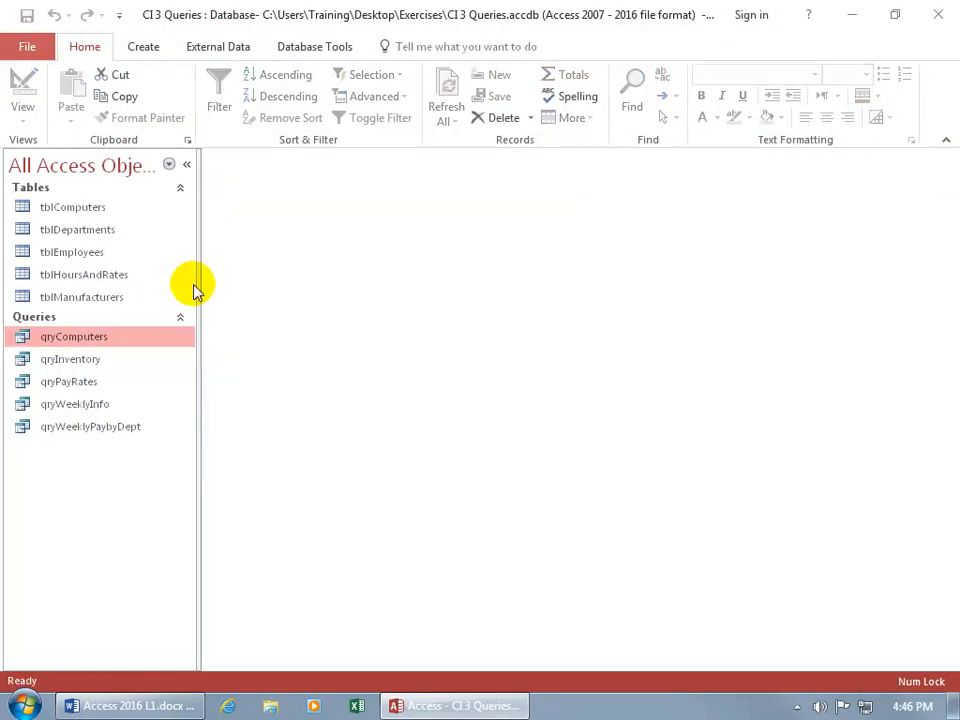
pyautogui.doubleClick(72, 336)
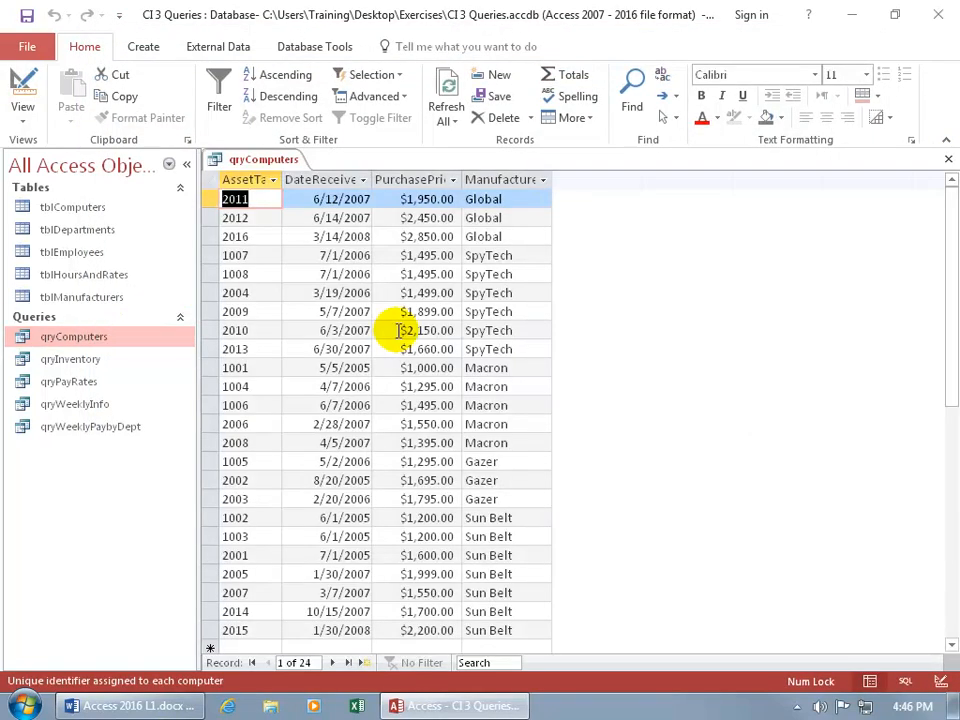